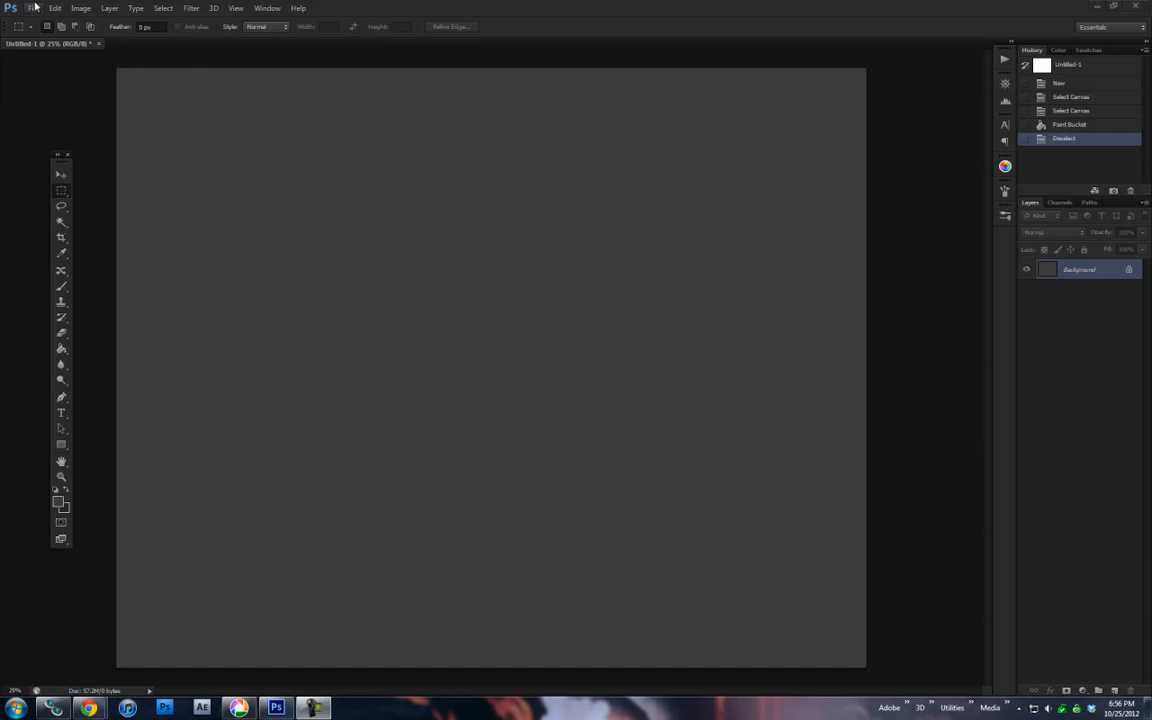
Step: Open several landscape JPGs from the Landscapes folder as separate Photoshop documents
left_click(34, 8)
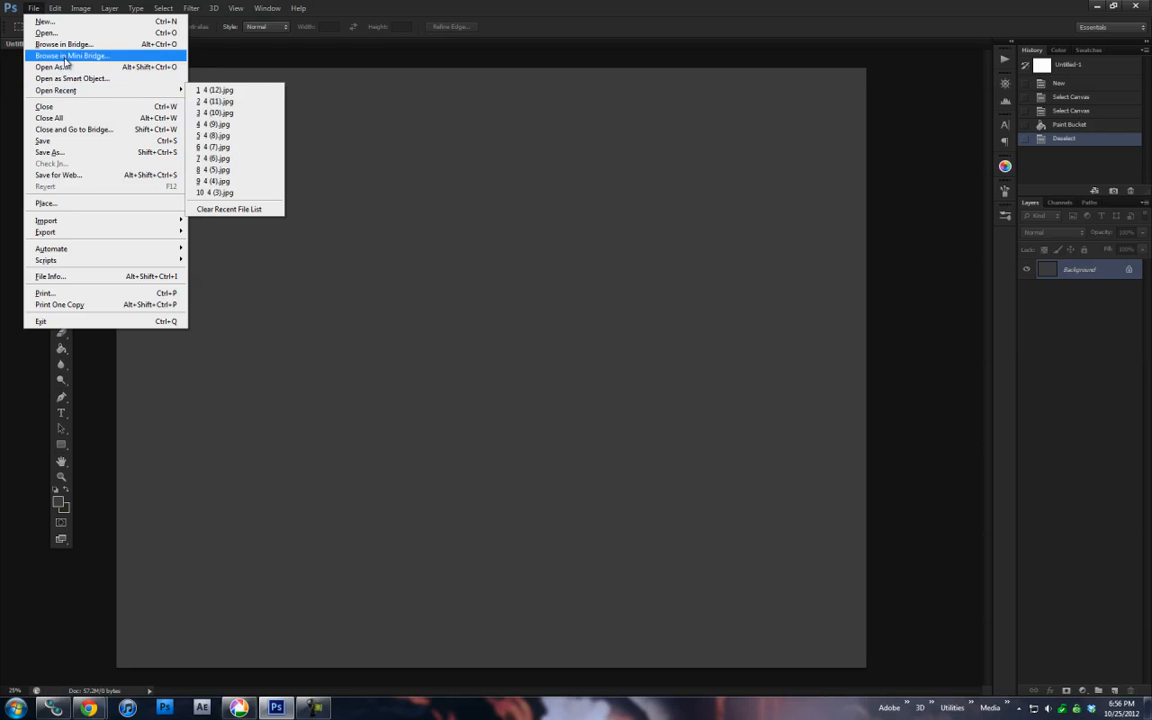
left_click(45, 32)
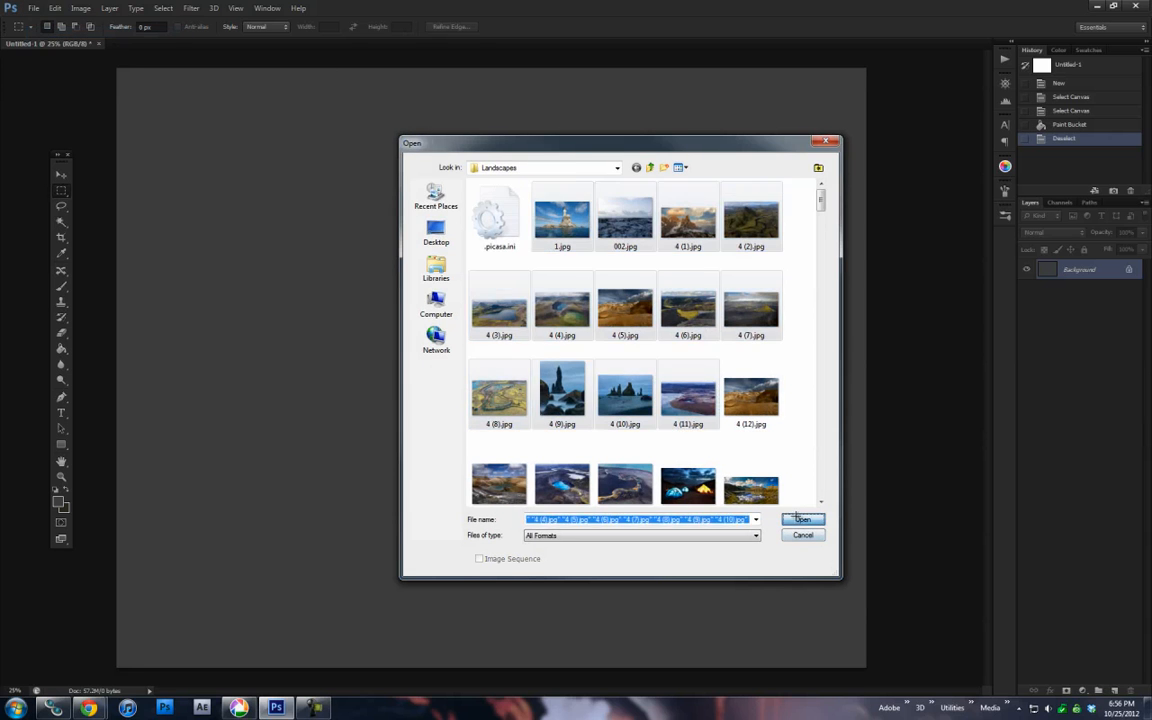
left_click(803, 519)
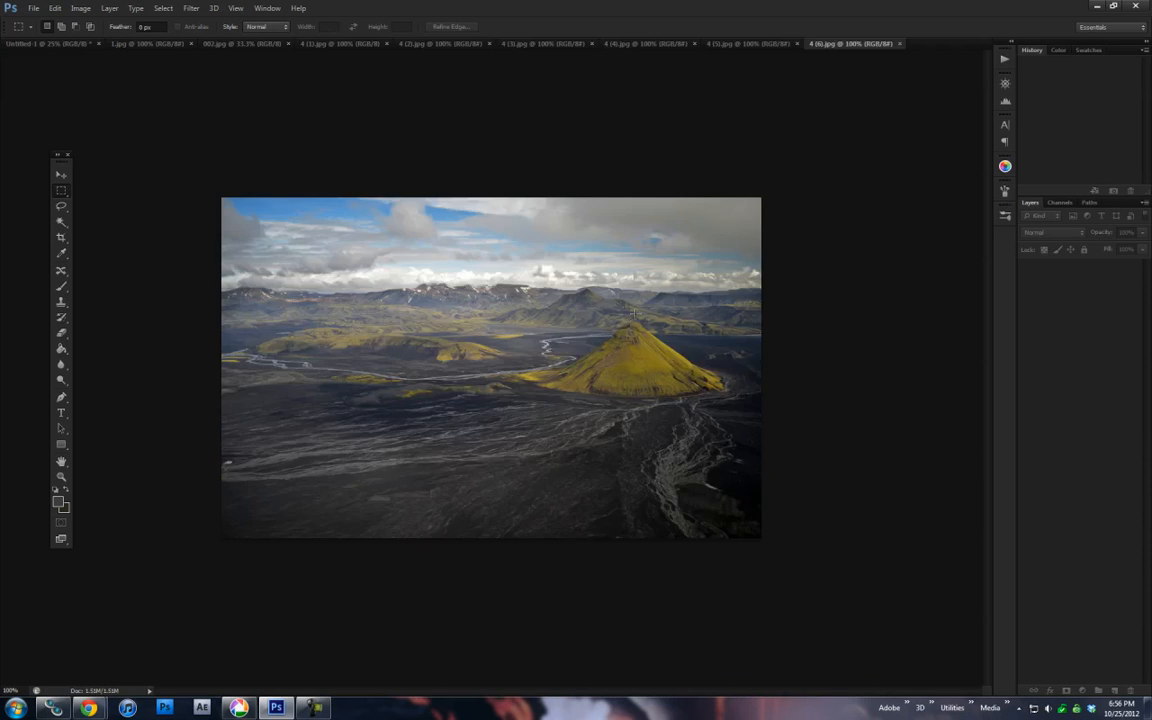
Step: Float the crater lake and tall sea stack photos into windows, then close both
left_click(910, 43)
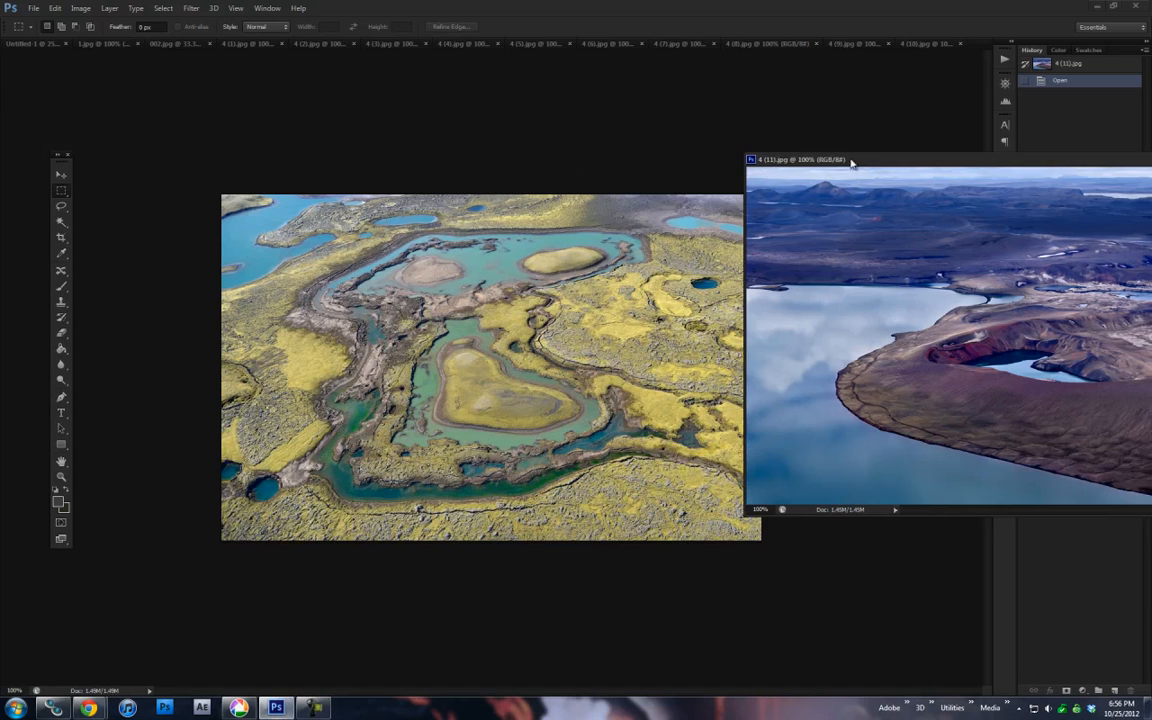
left_click_drag(820, 159, 640, 127)
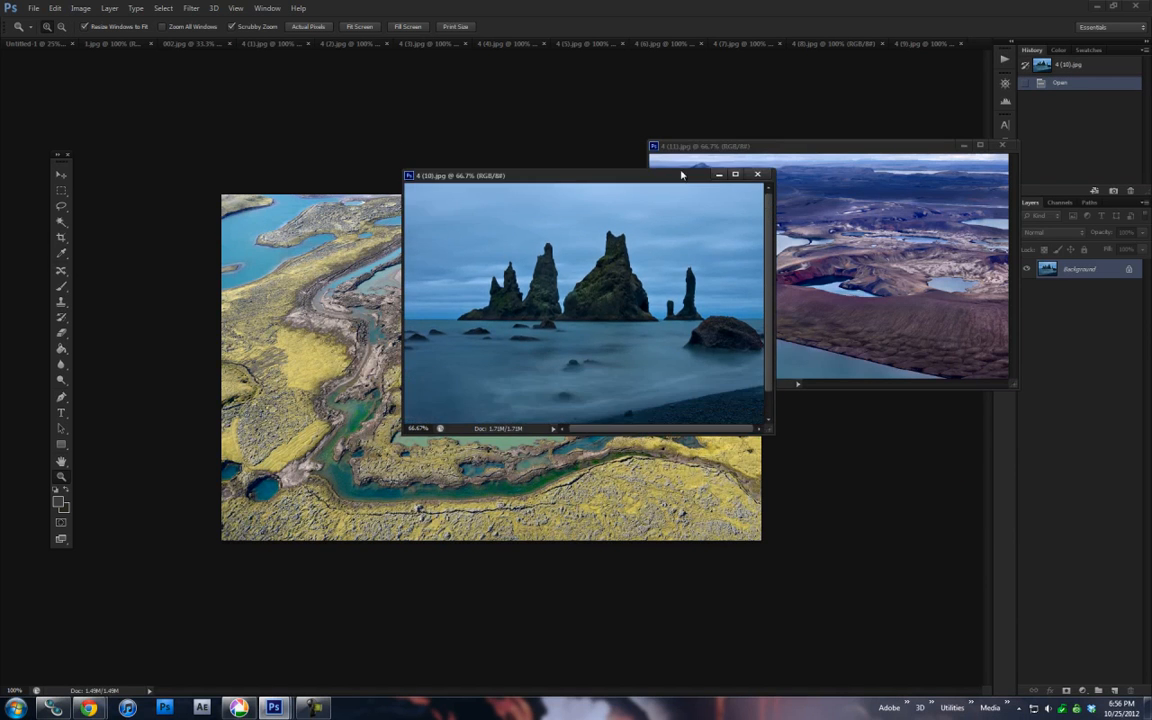
left_click(735, 174)
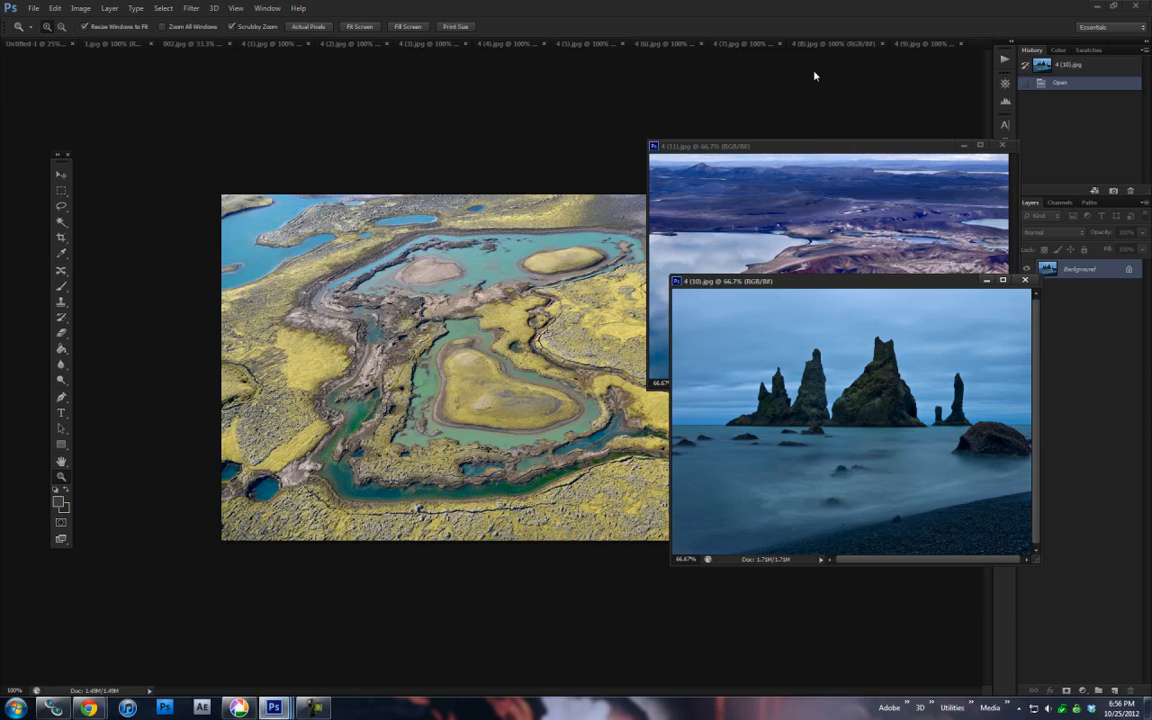
left_click(910, 43)
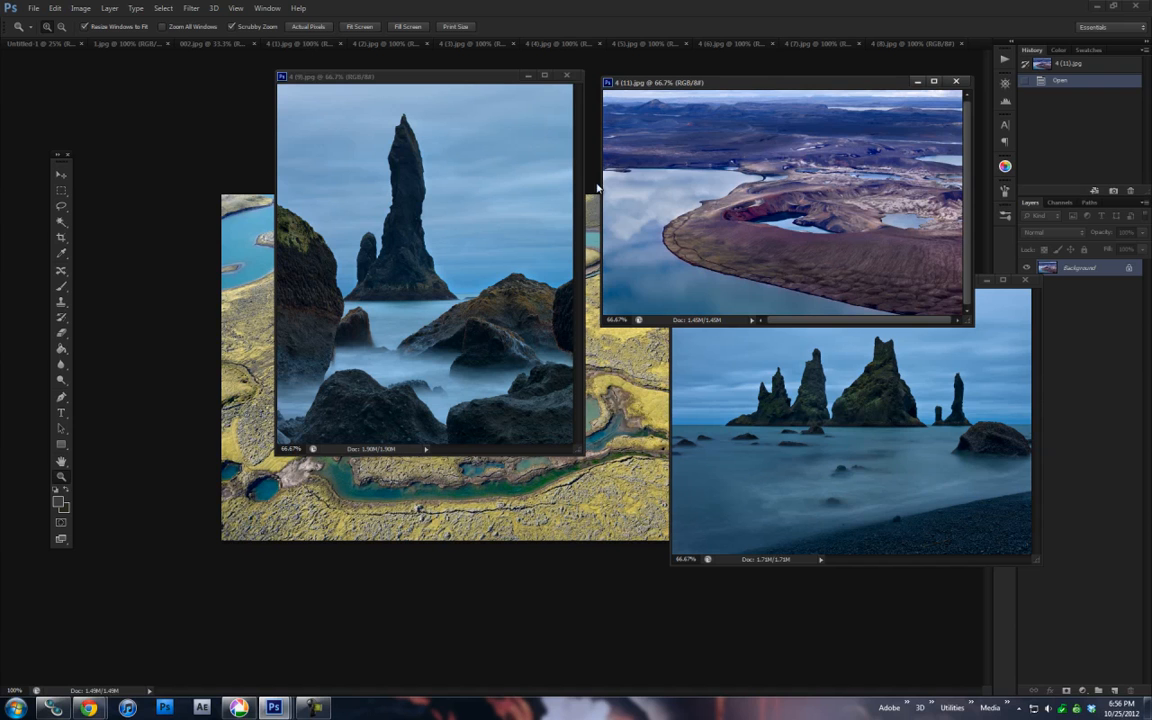
mouse_move(585, 238)
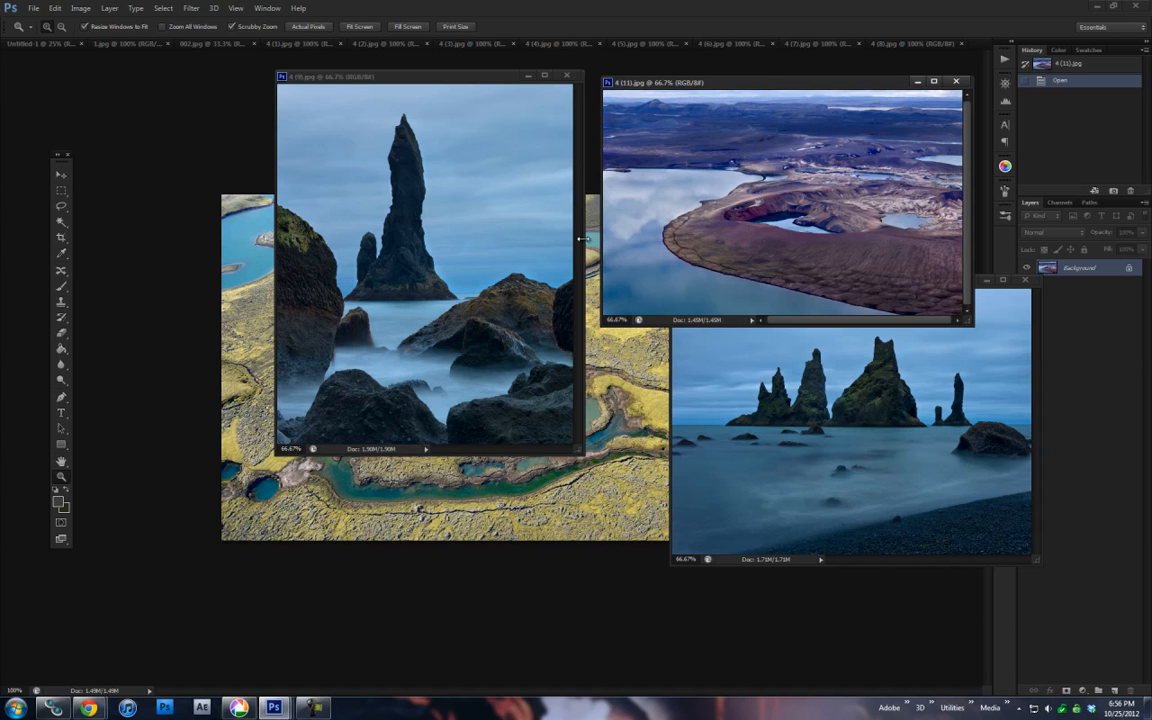
mouse_move(948, 278)
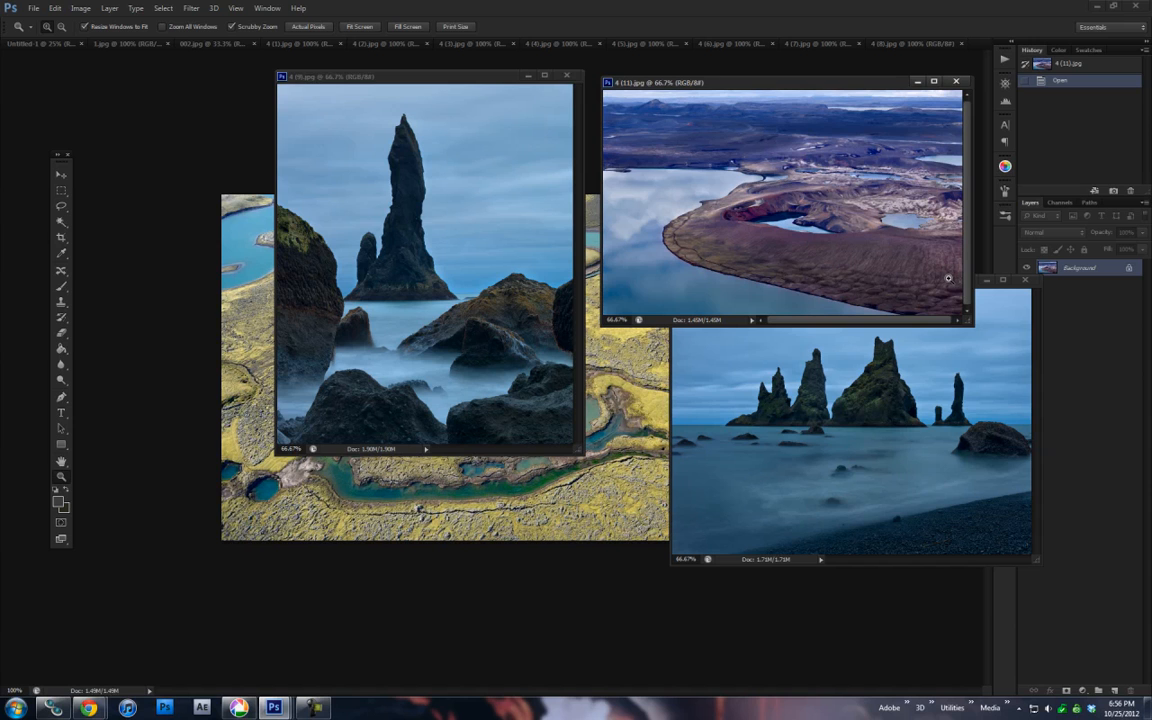
mouse_move(431, 96)
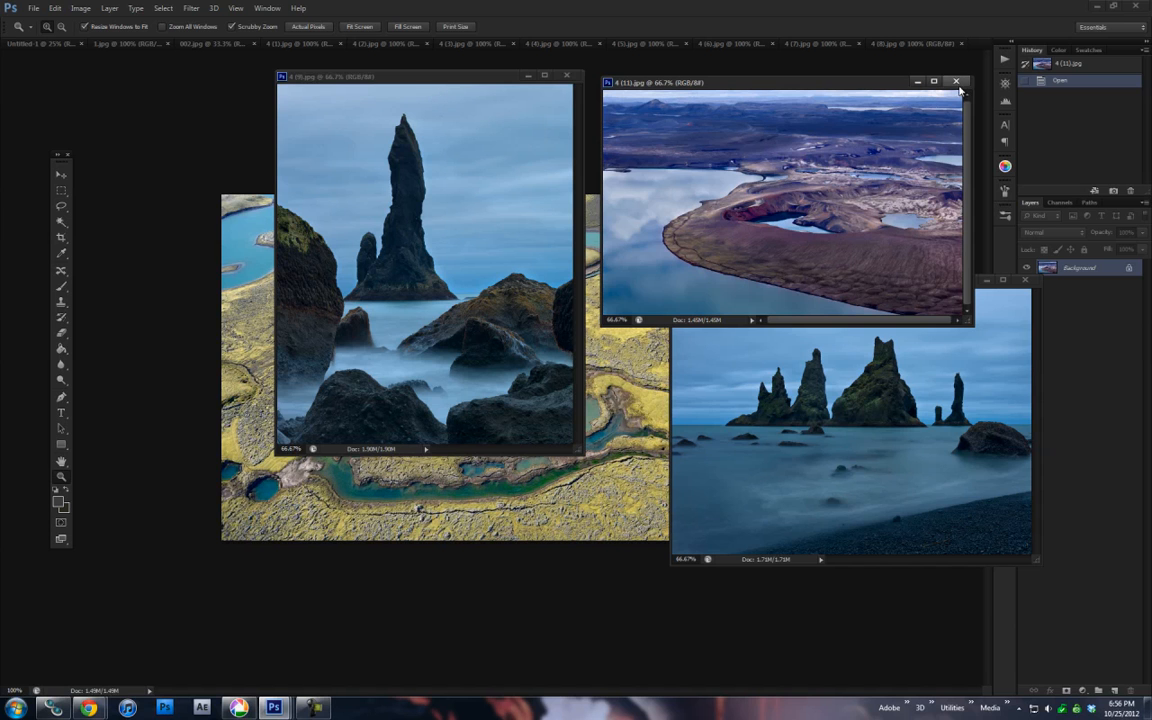
left_click(955, 82)
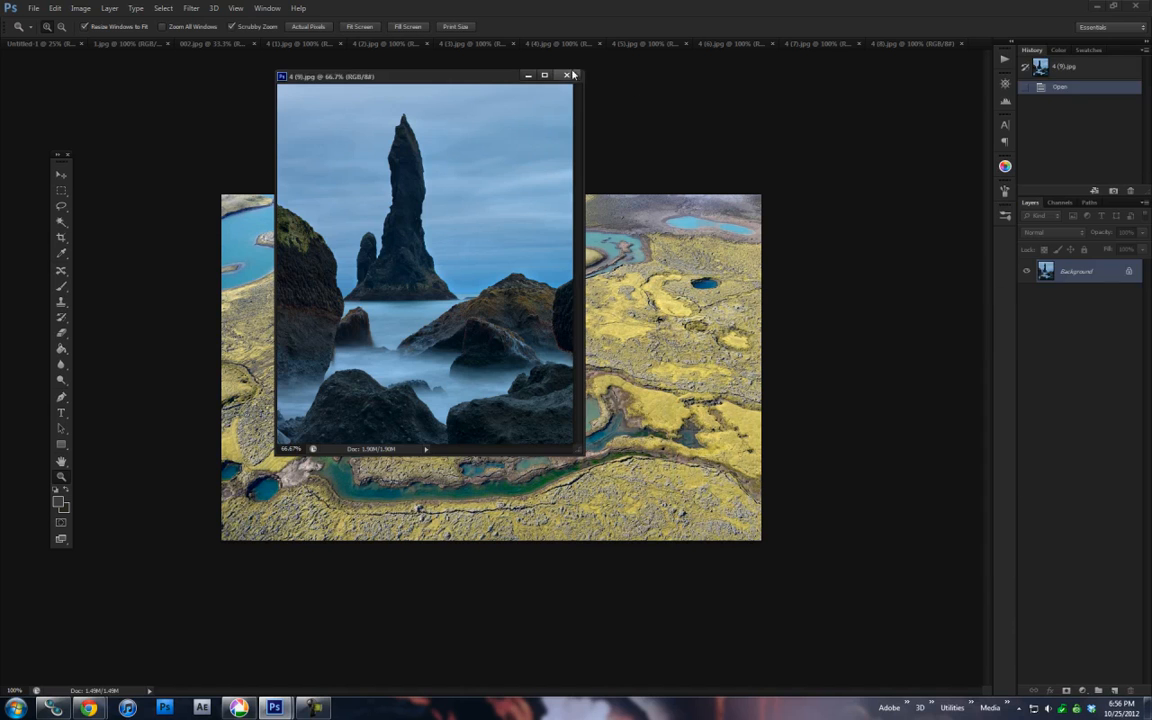
left_click(567, 75)
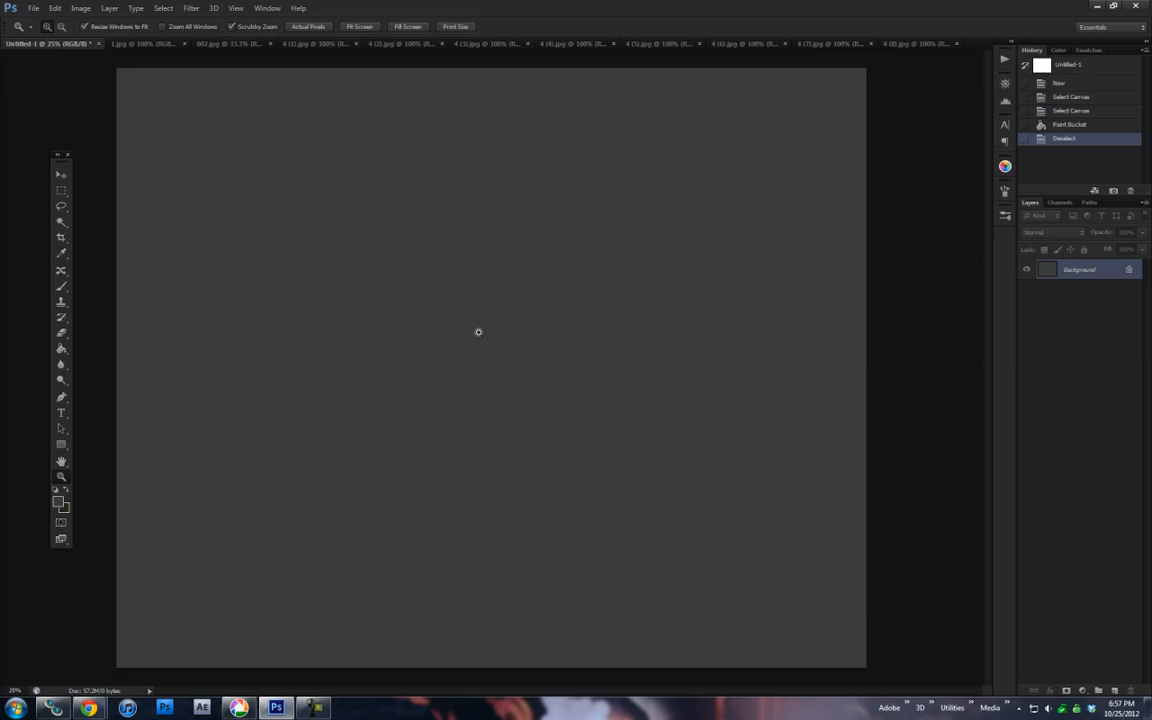
Step: Paste the mossy aerial photo and move it to the canvas's upper left
key("ctrl+v")
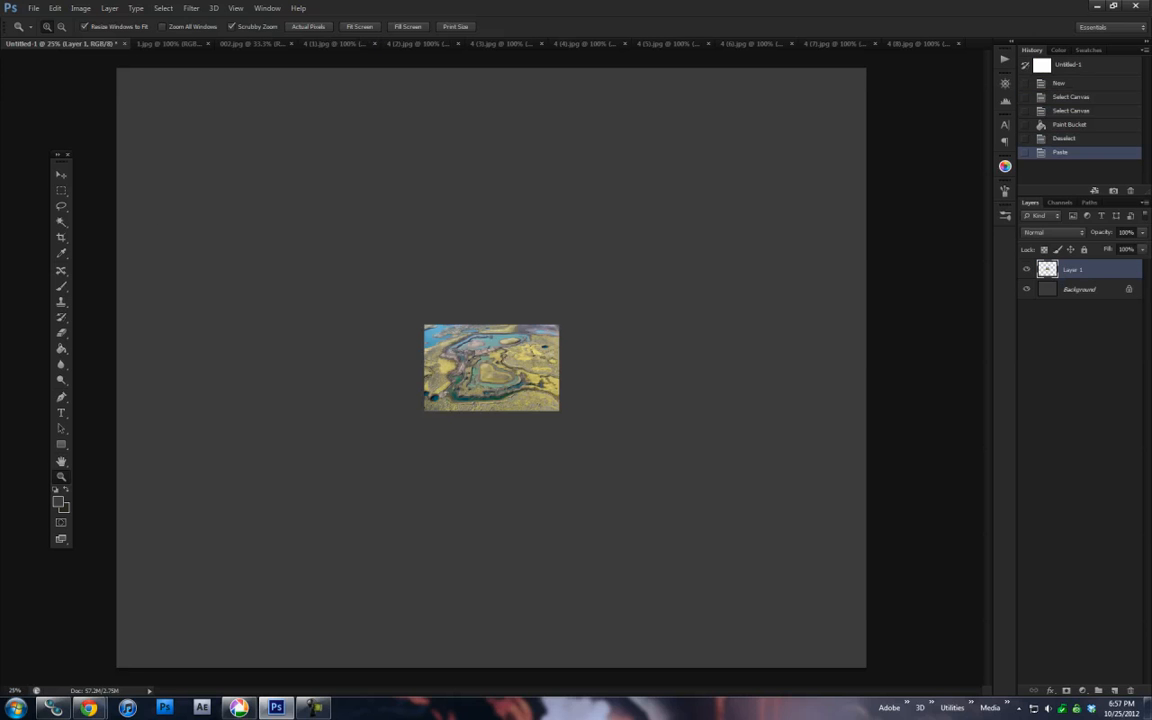
left_click_drag(490, 367, 237, 185)
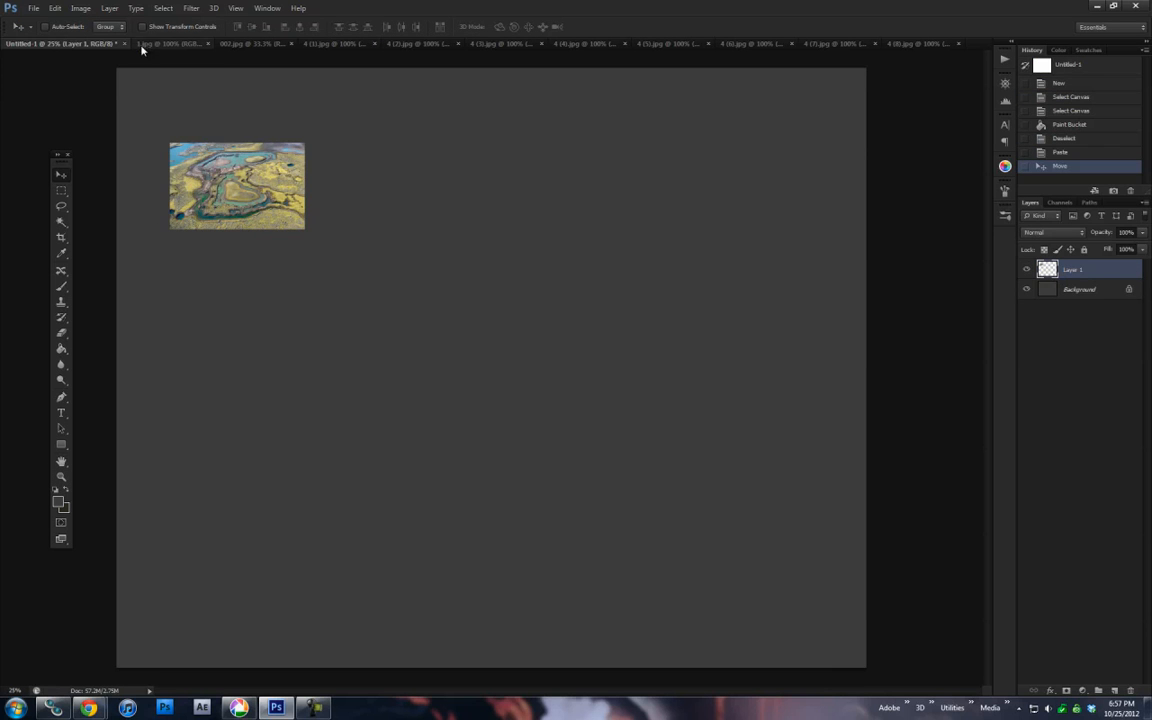
left_click(130, 43)
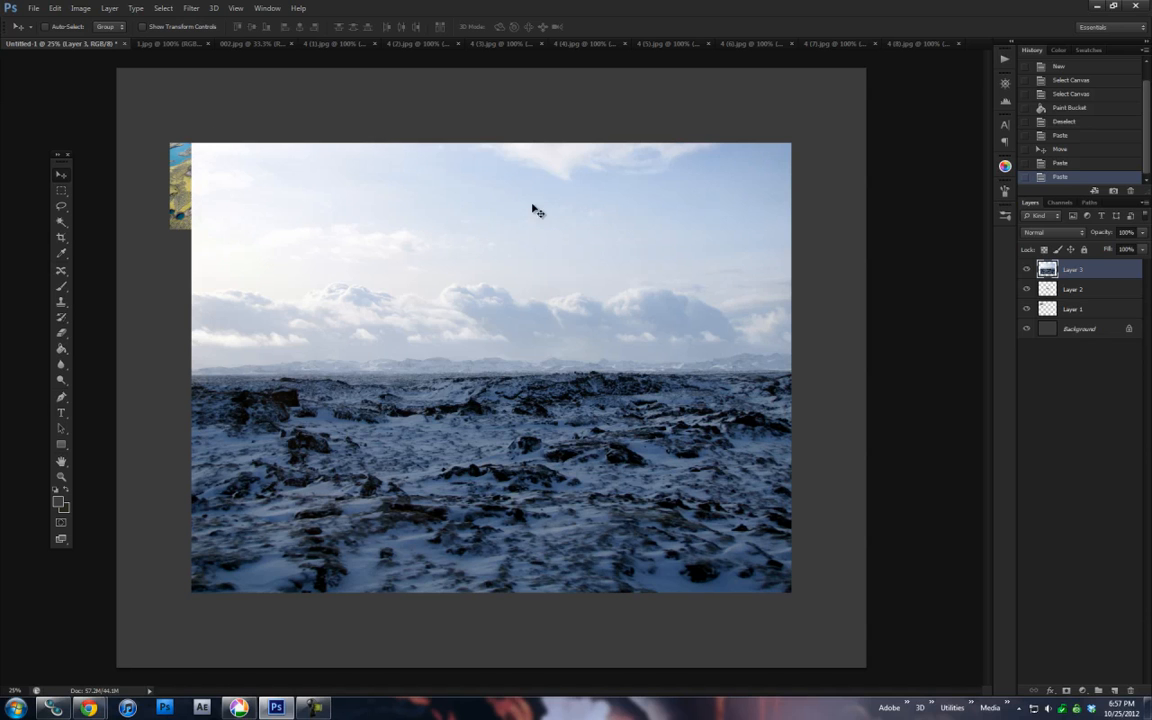
mouse_move(172, 192)
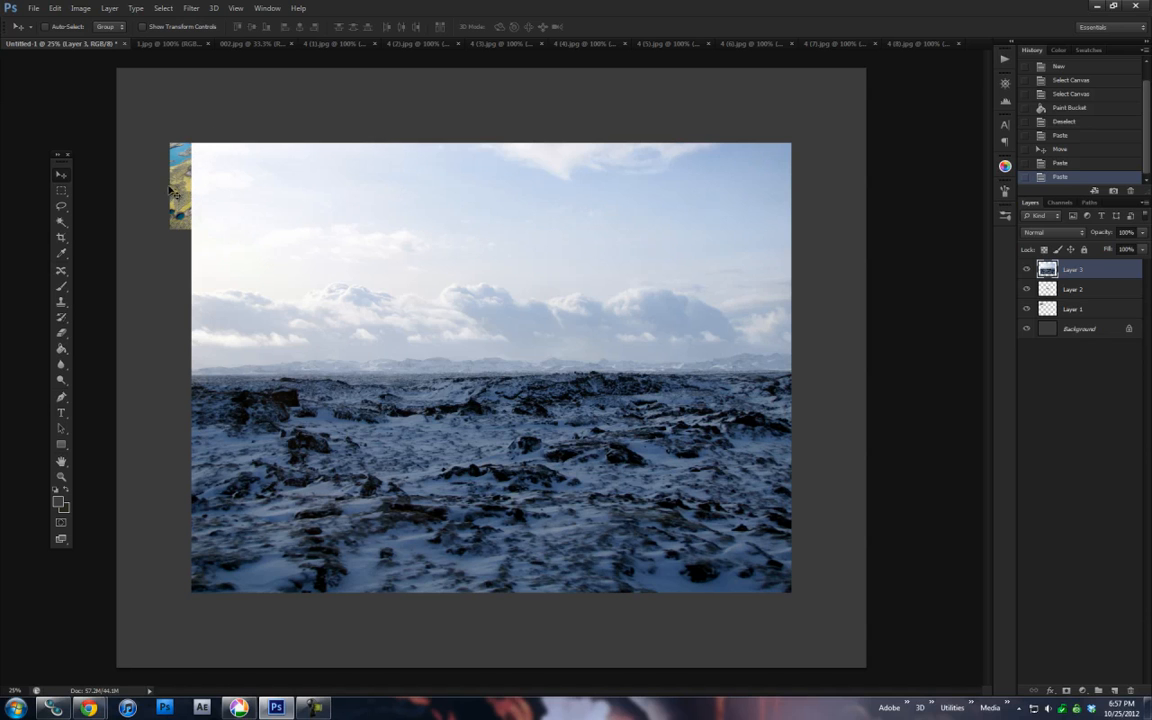
Step: Free Transform the snowy lava field photo smaller and place it below the aerial
left_click(54, 8)
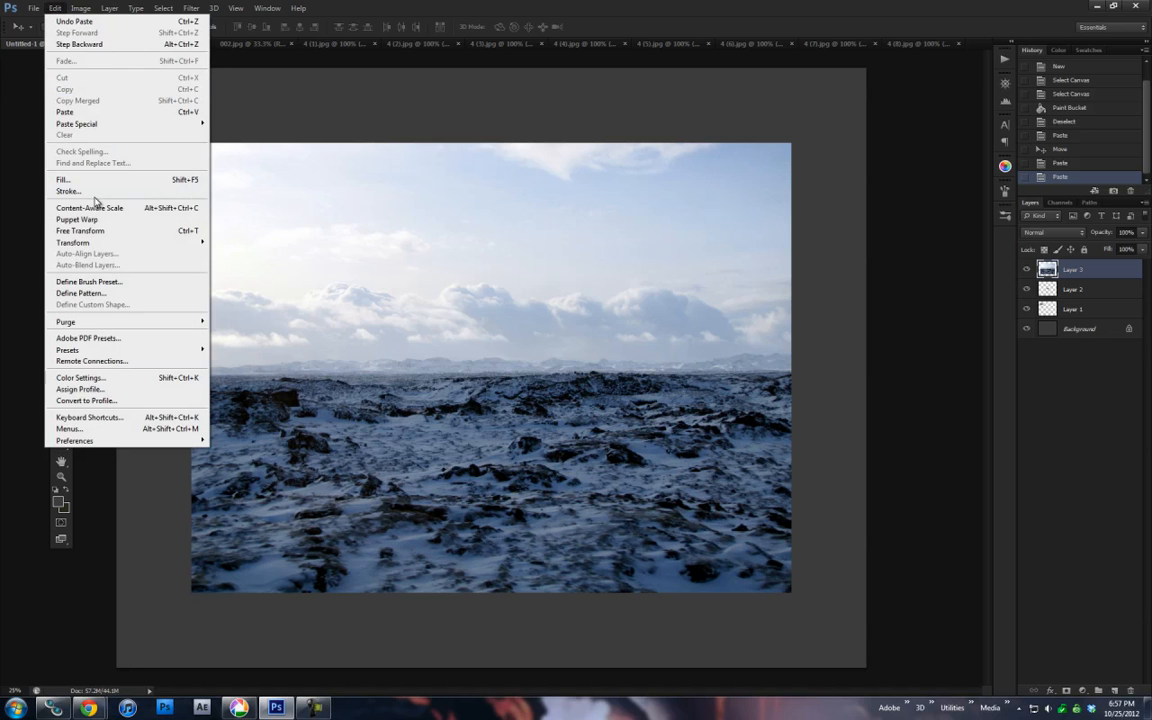
left_click(79, 230)
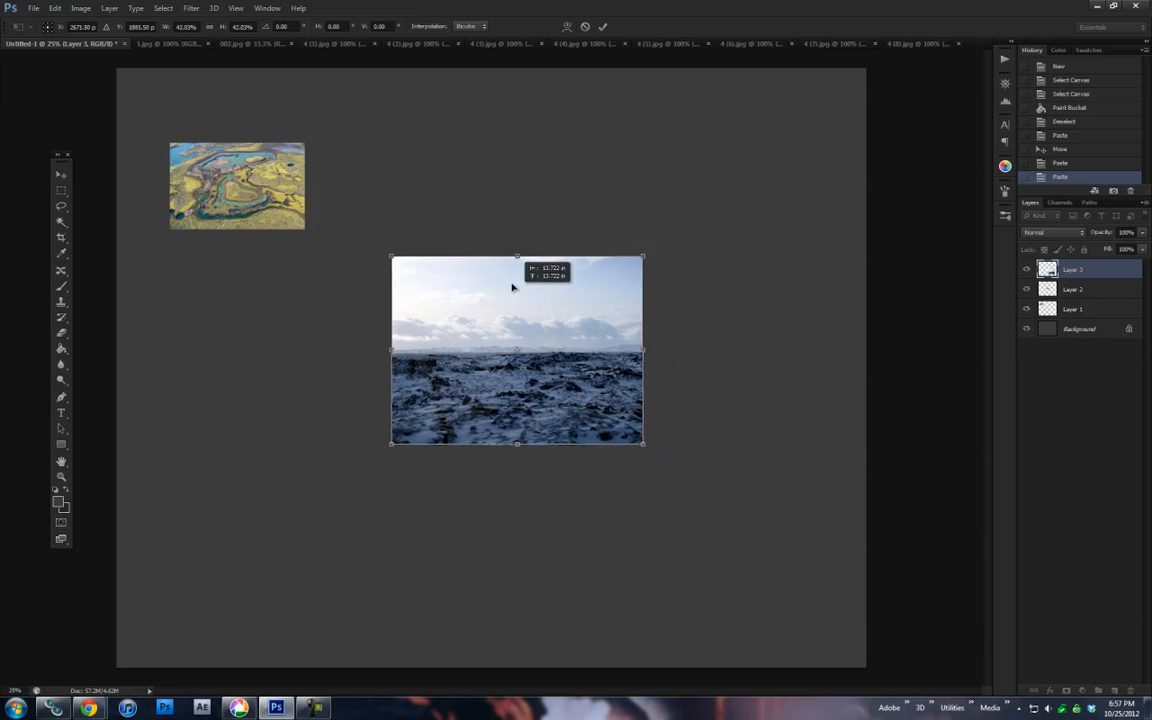
left_click_drag(517, 350, 281, 341)
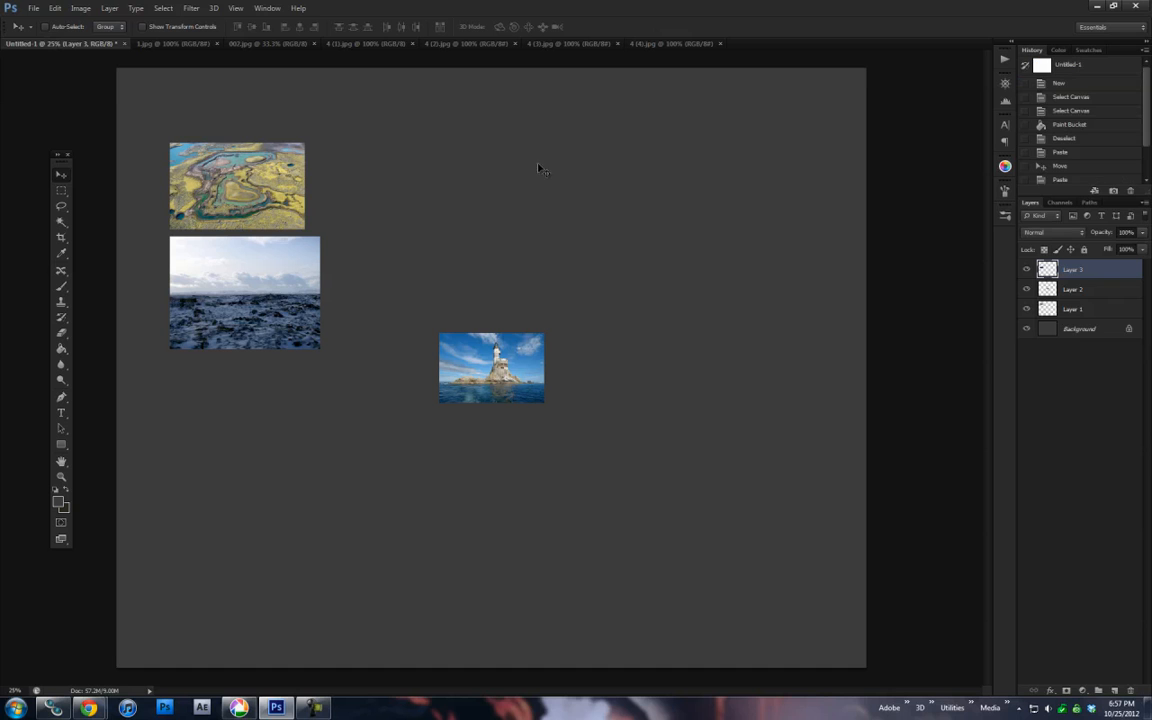
mouse_move(755, 112)
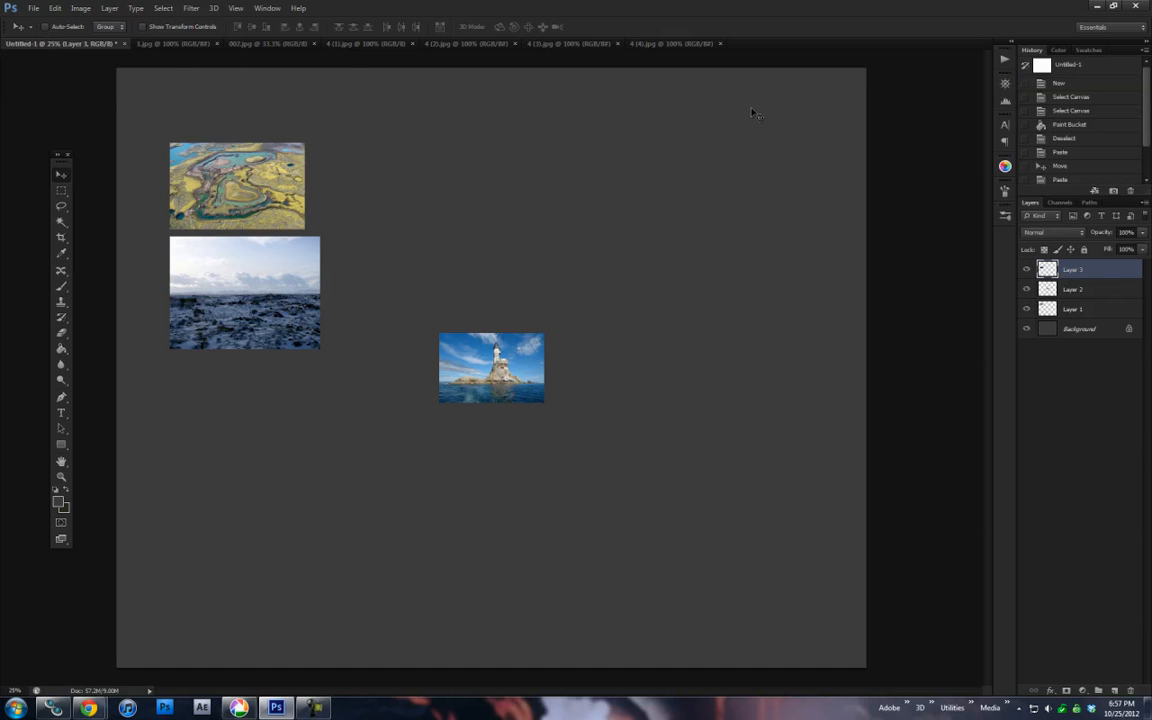
mouse_move(313, 58)
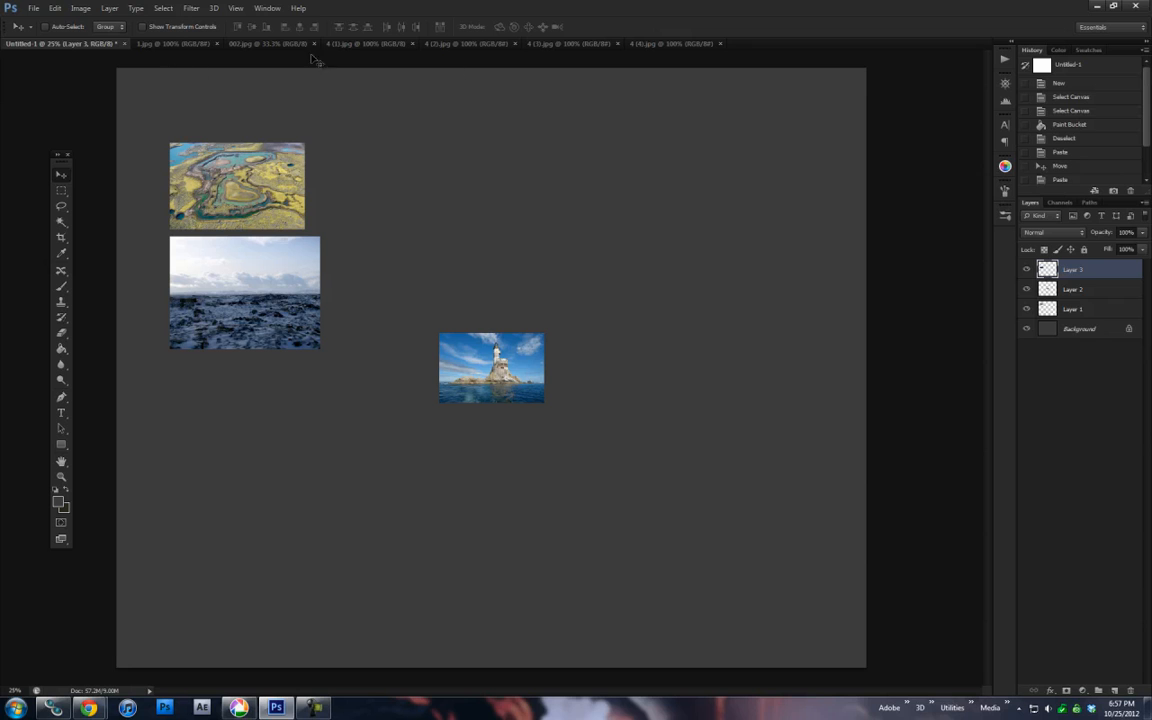
mouse_move(110, 202)
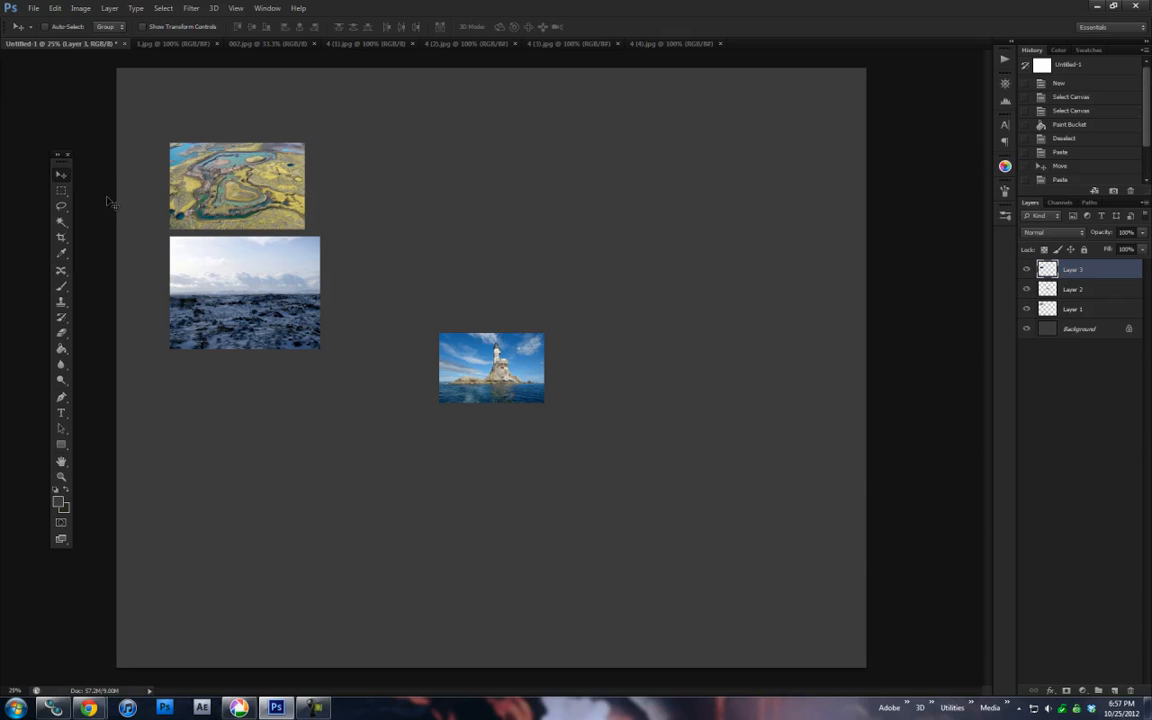
mouse_move(451, 332)
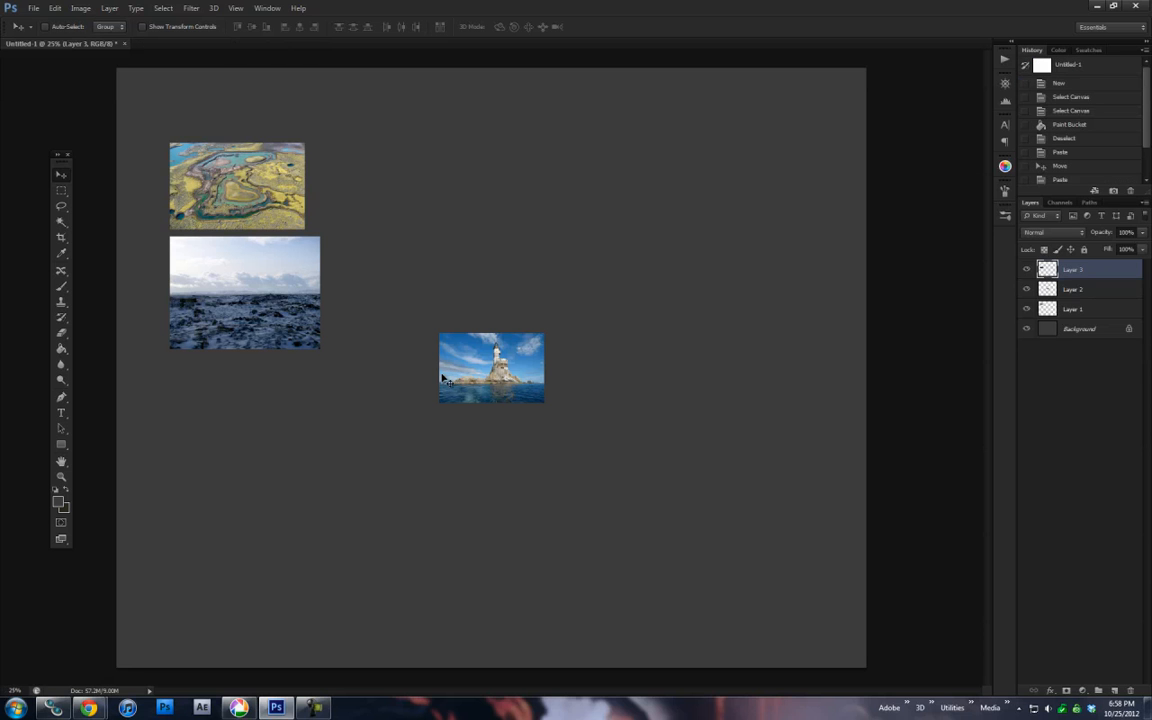
mouse_move(465, 400)
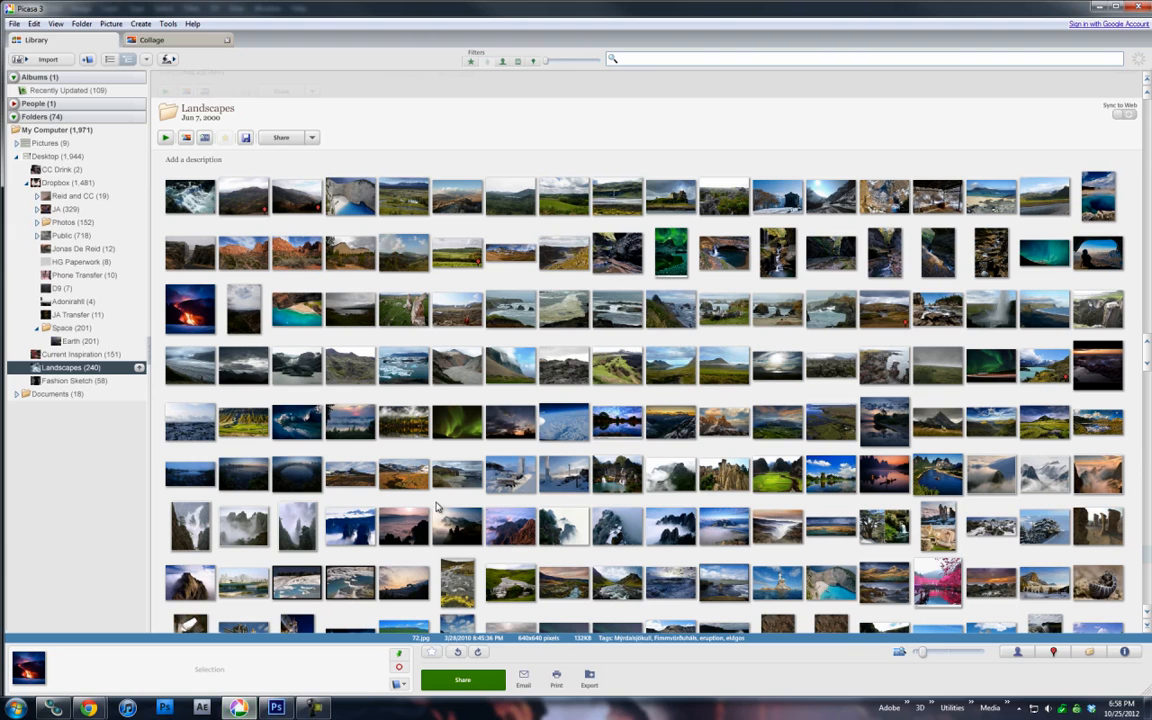
mouse_move(560, 512)
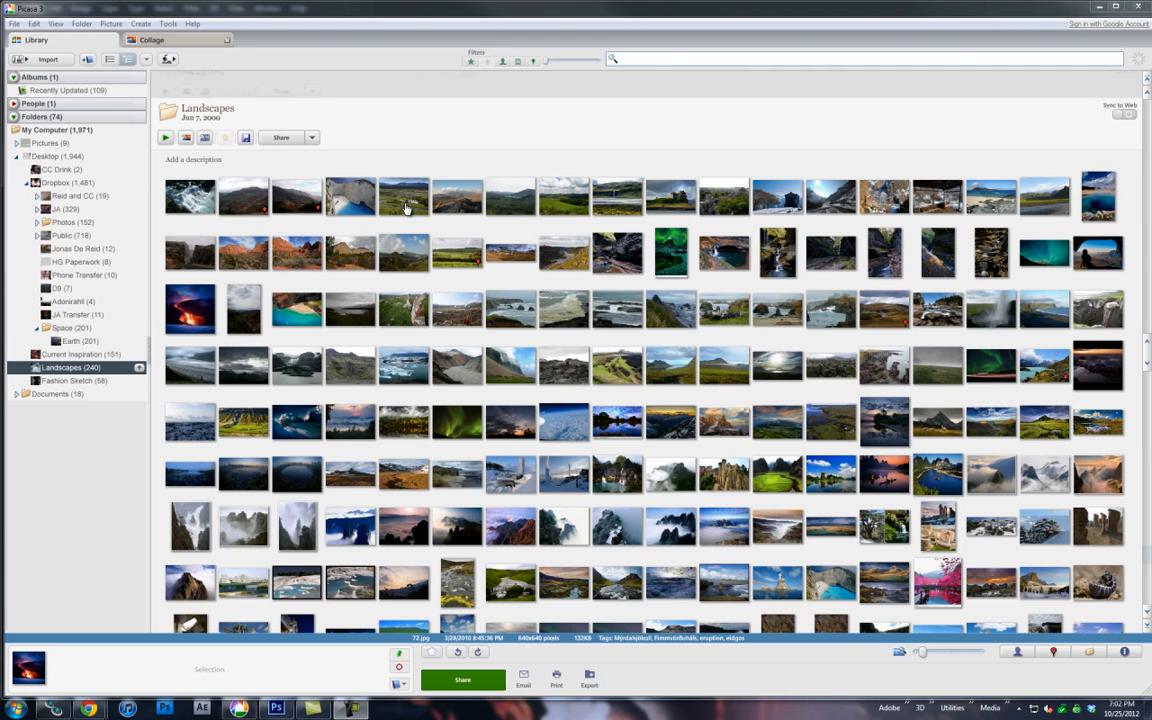
mouse_move(410, 220)
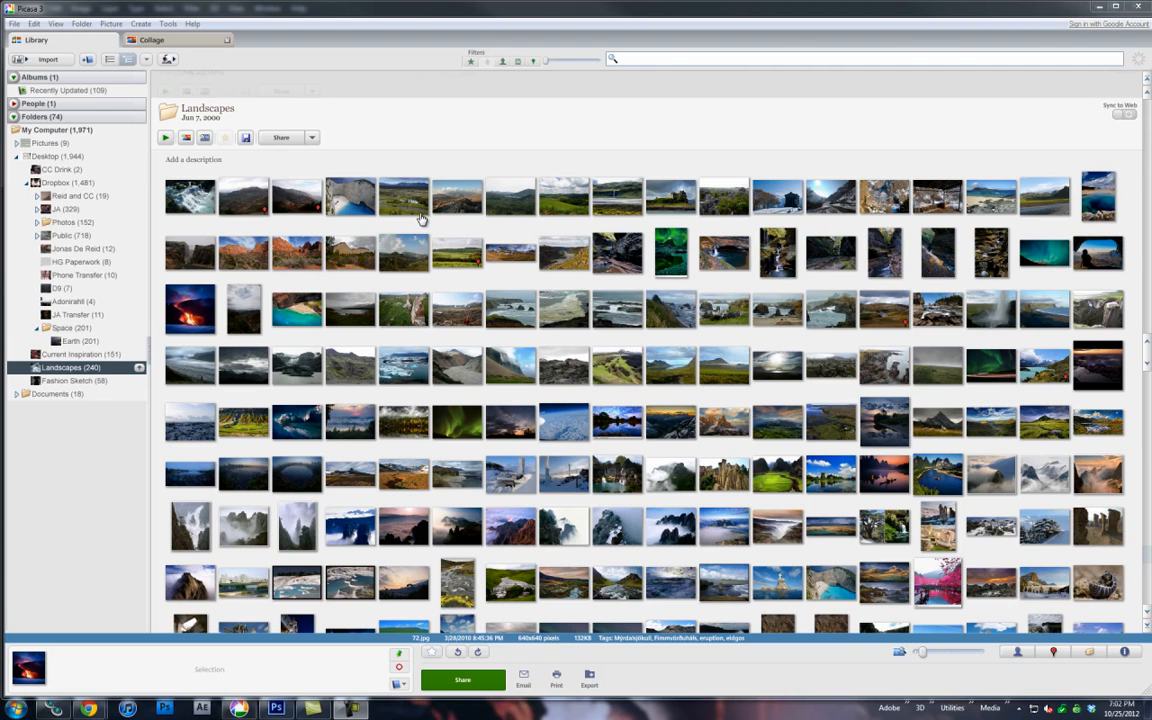
mouse_move(505, 293)
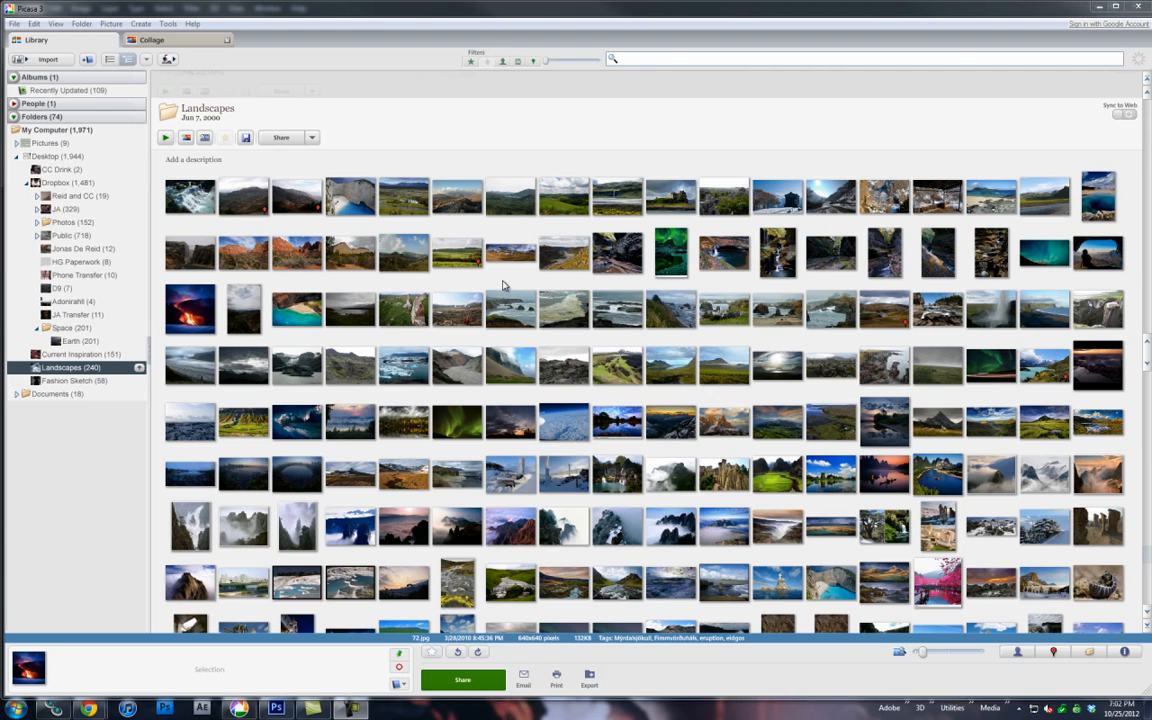
mouse_move(640, 263)
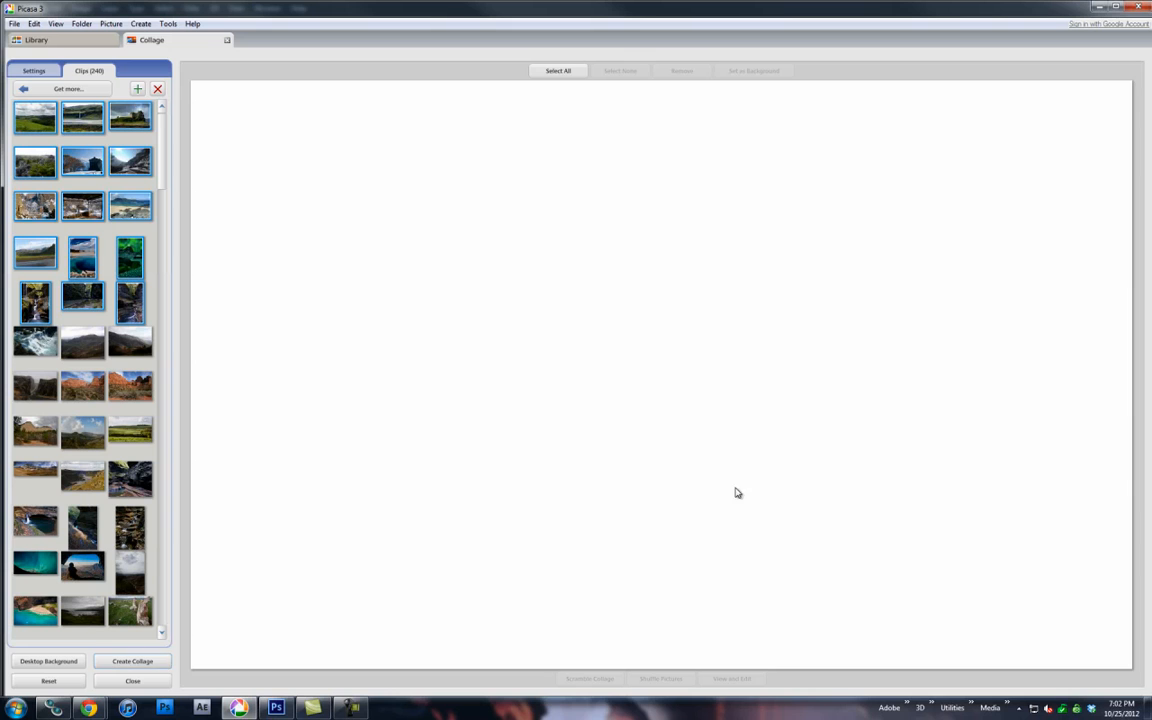
left_click(132, 660)
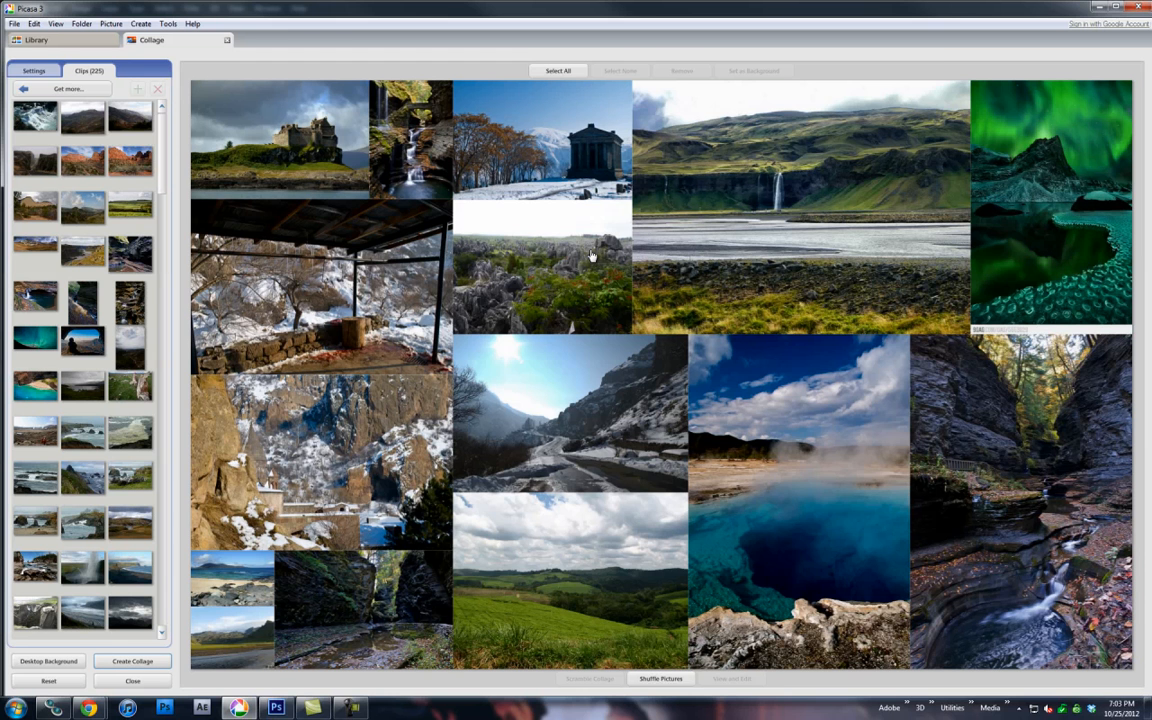
mouse_move(257, 156)
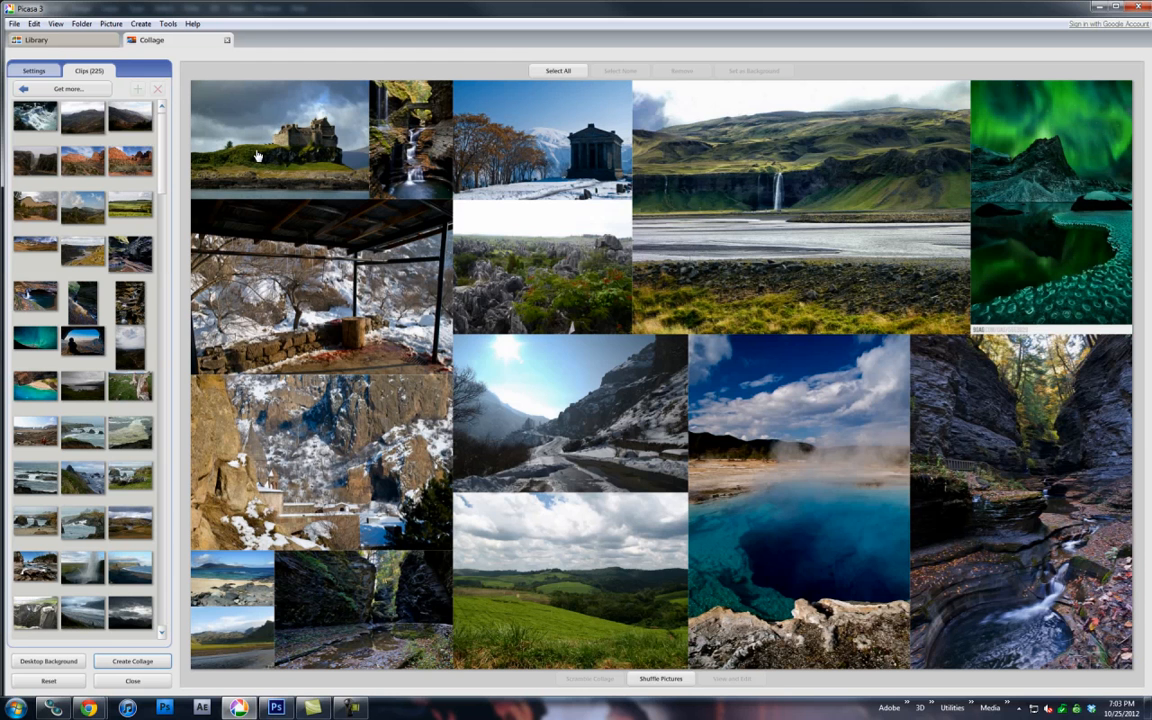
mouse_move(415, 538)
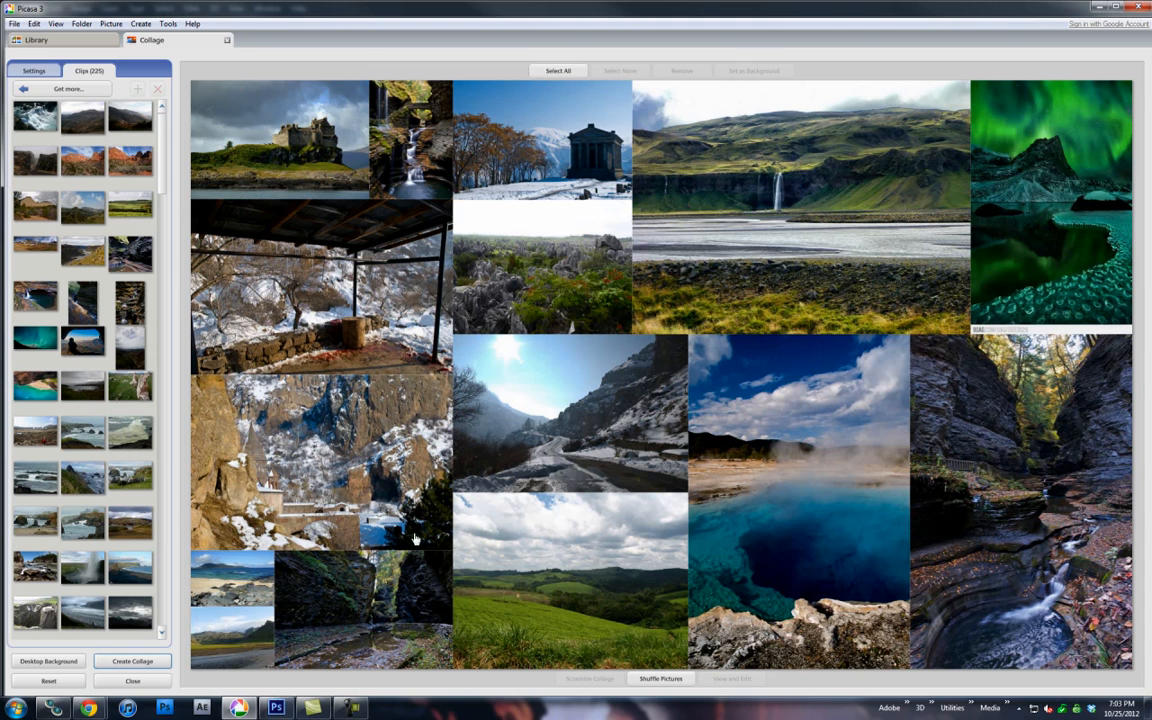
mouse_move(290, 234)
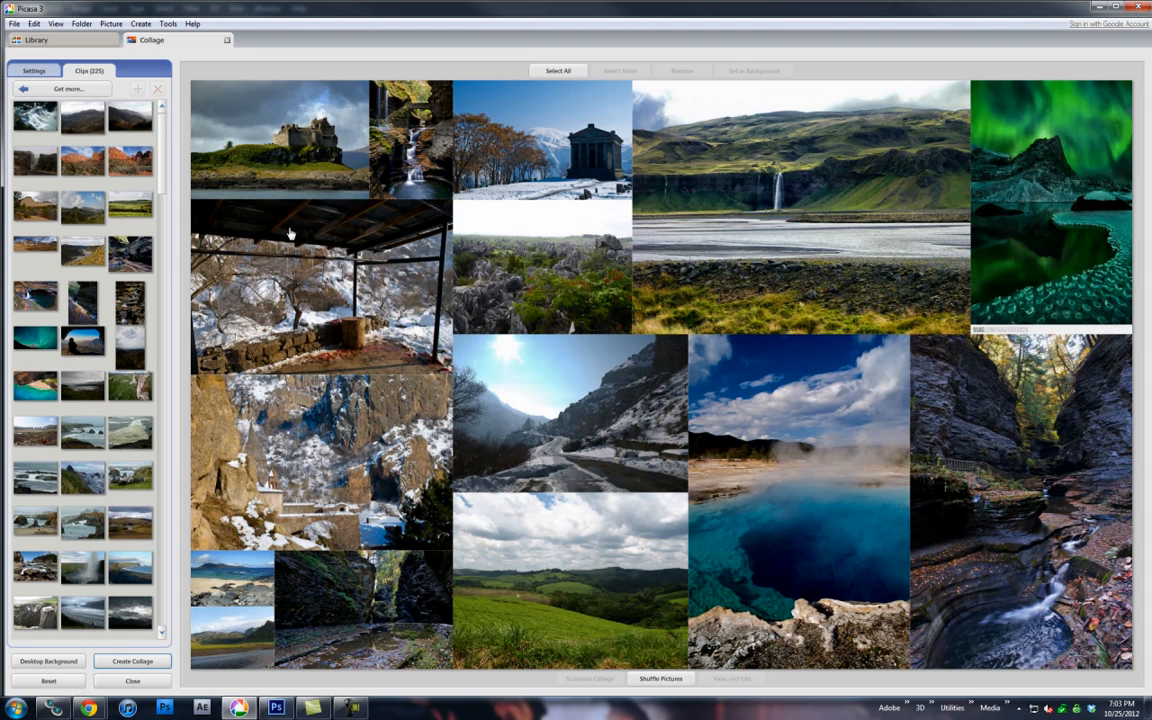
mouse_move(752, 222)
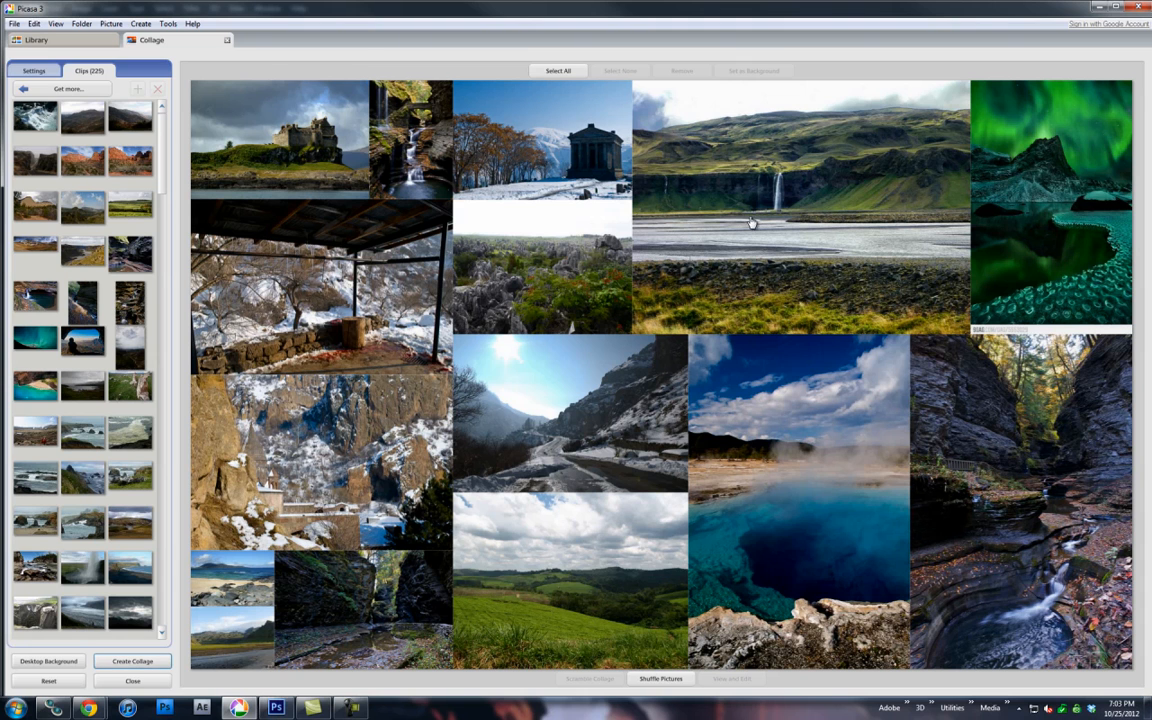
mouse_move(646, 620)
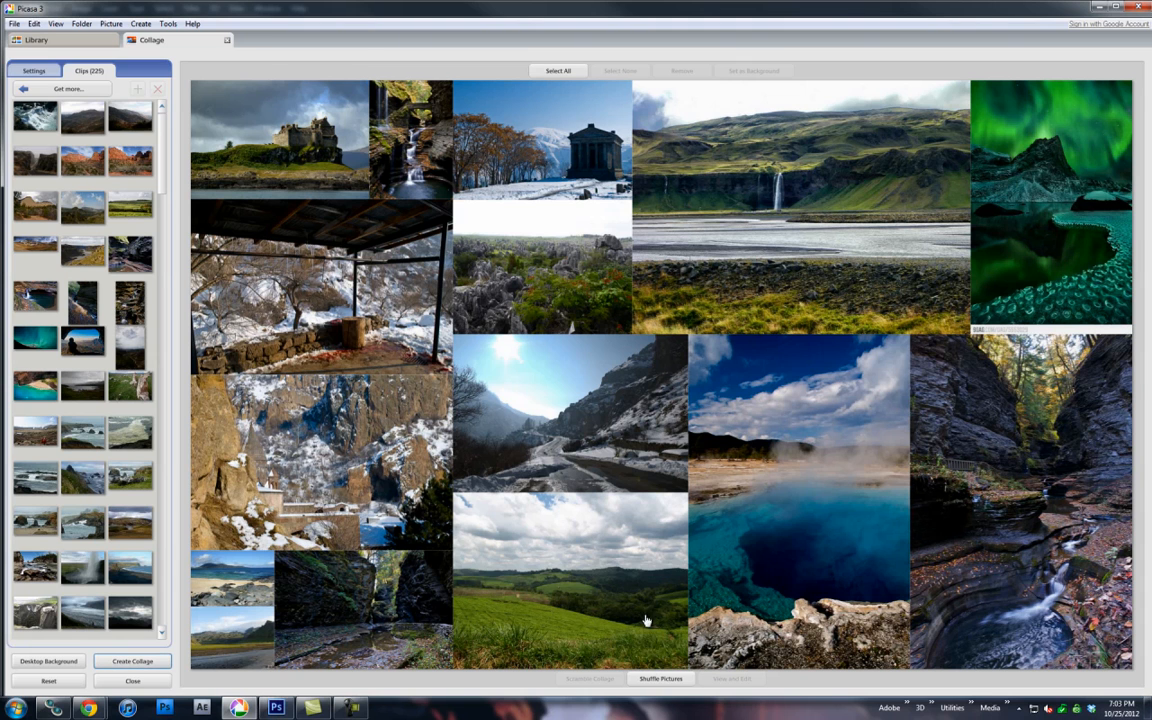
Step: Shuffle the collage pictures three times to try different mosaic arrangements
left_click(660, 679)
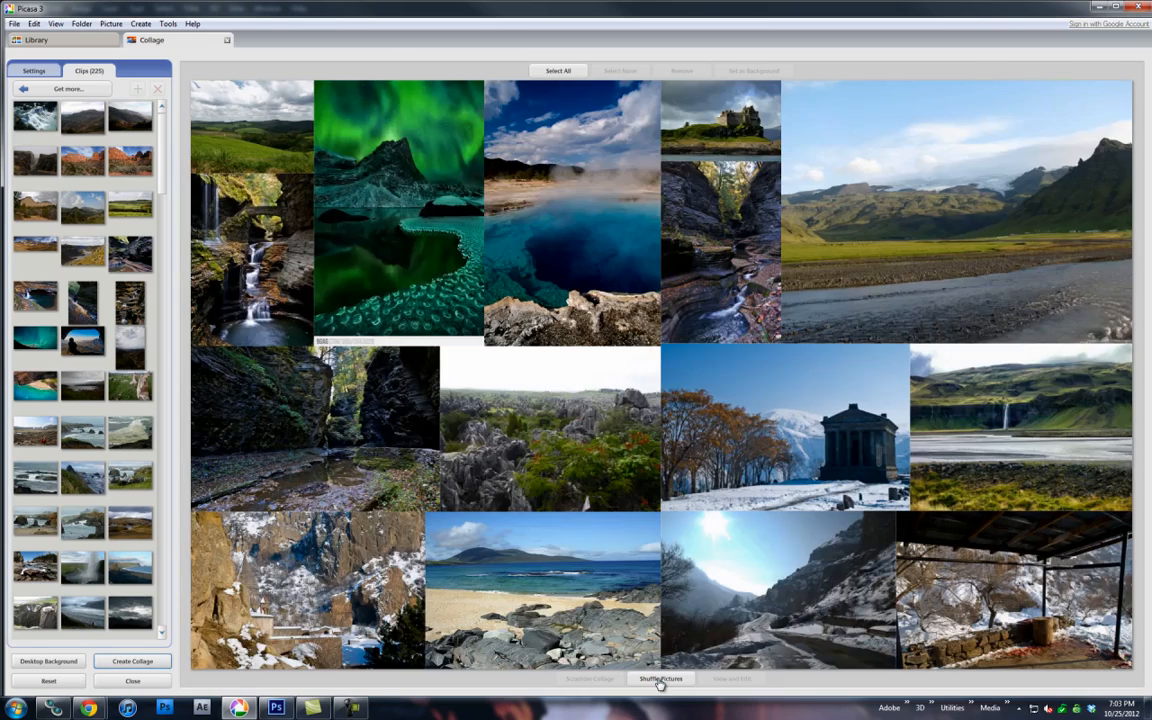
left_click(660, 679)
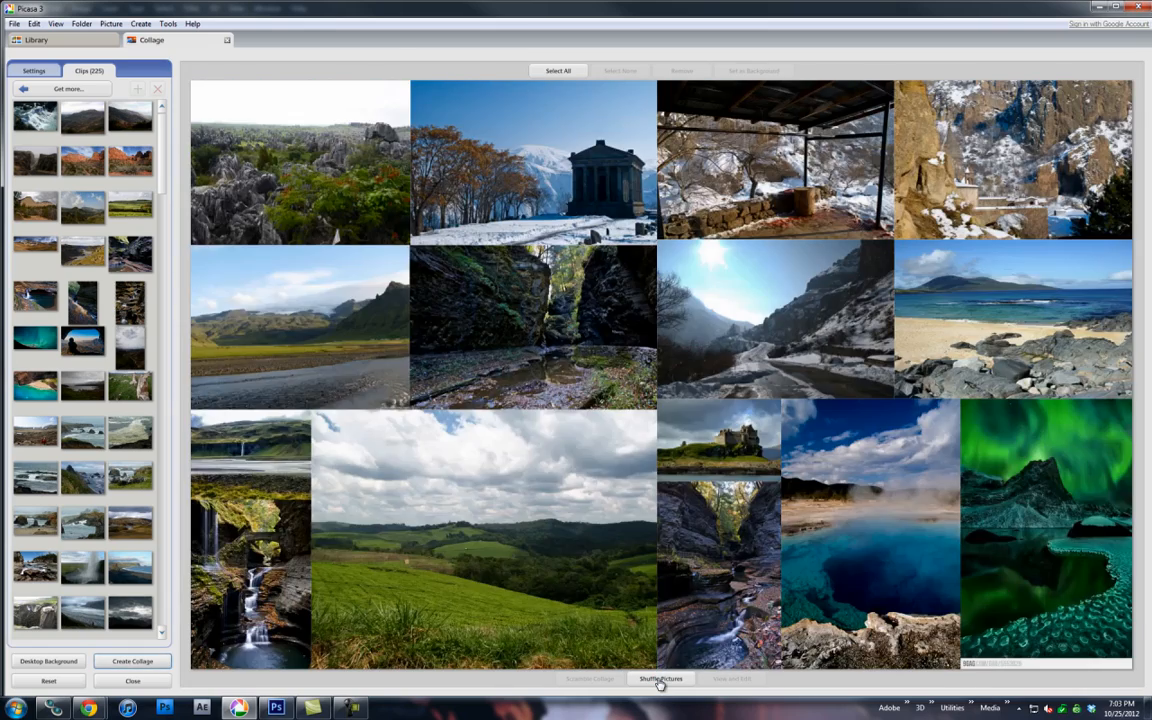
left_click(659, 678)
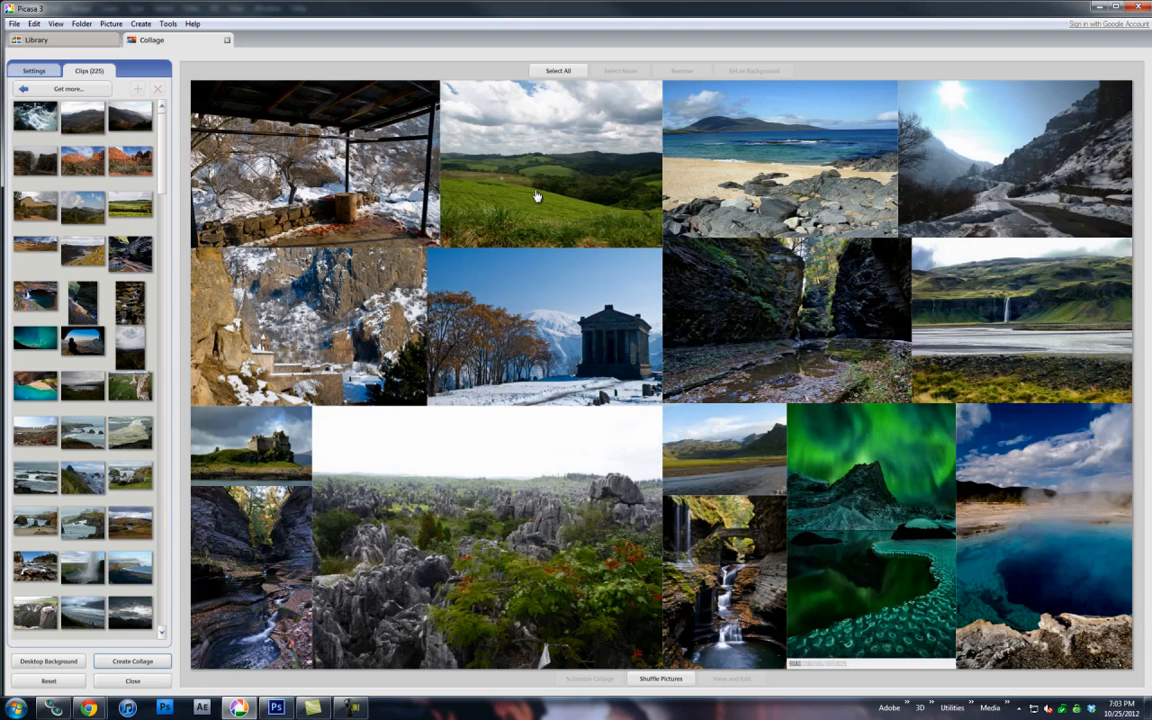
mouse_move(993, 186)
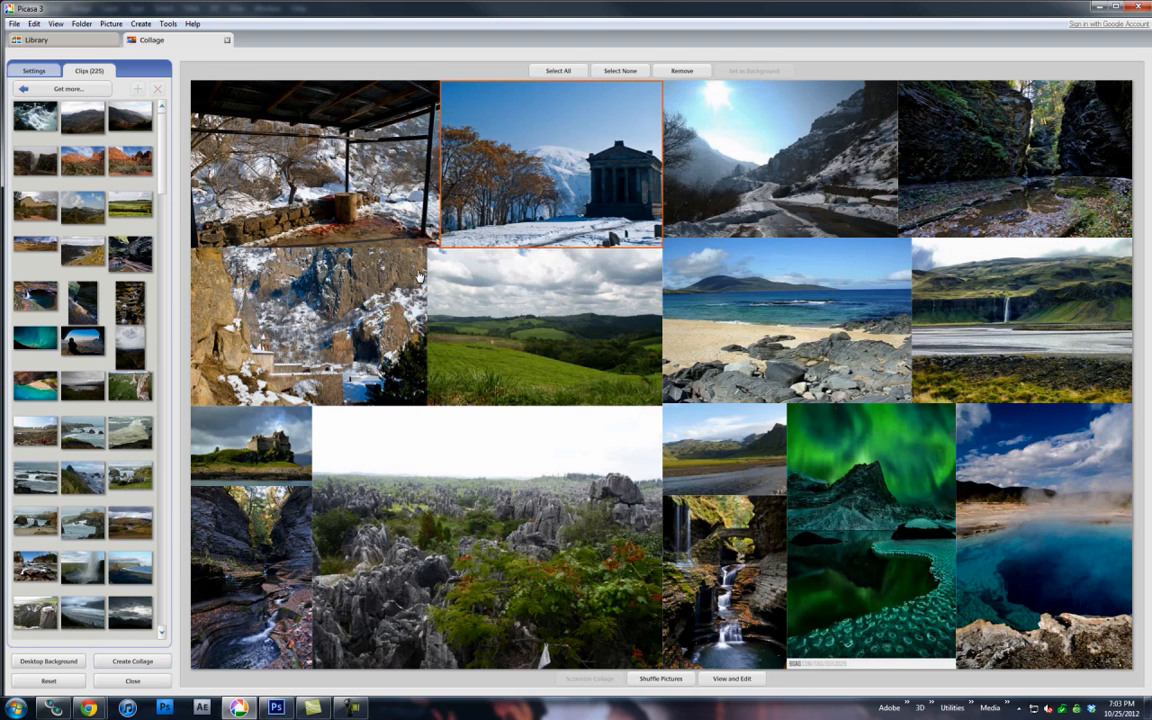
mouse_move(782, 532)
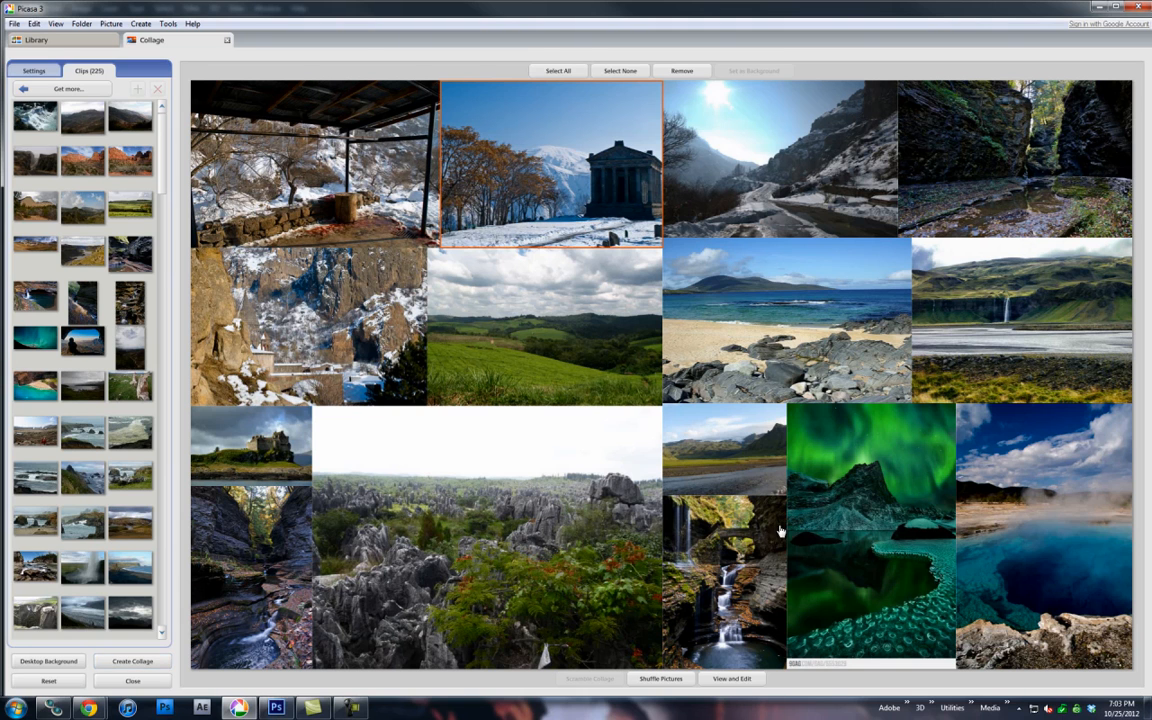
mouse_move(725, 488)
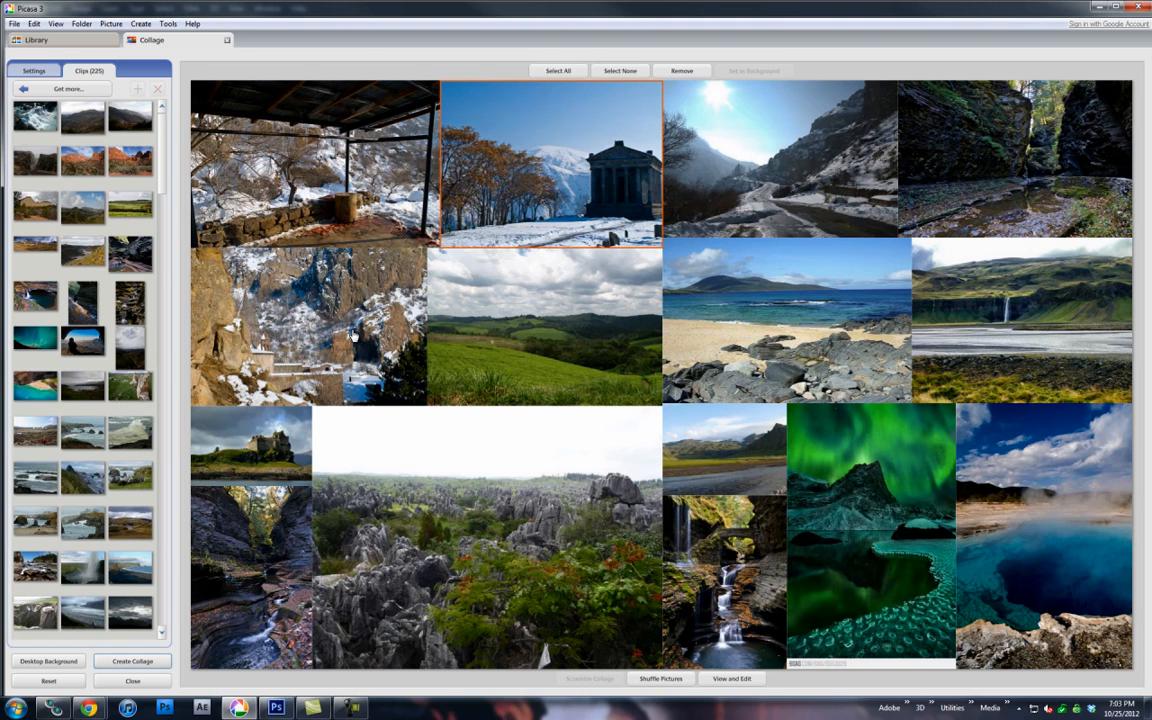
mouse_move(564, 343)
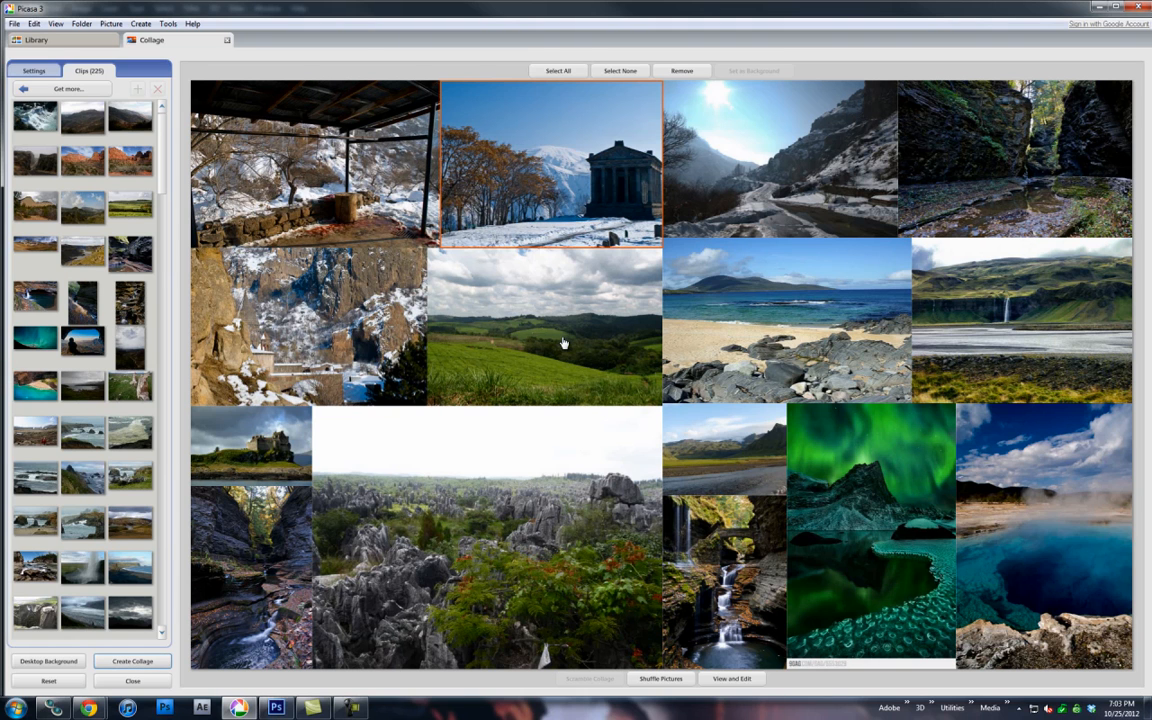
left_click(870, 550)
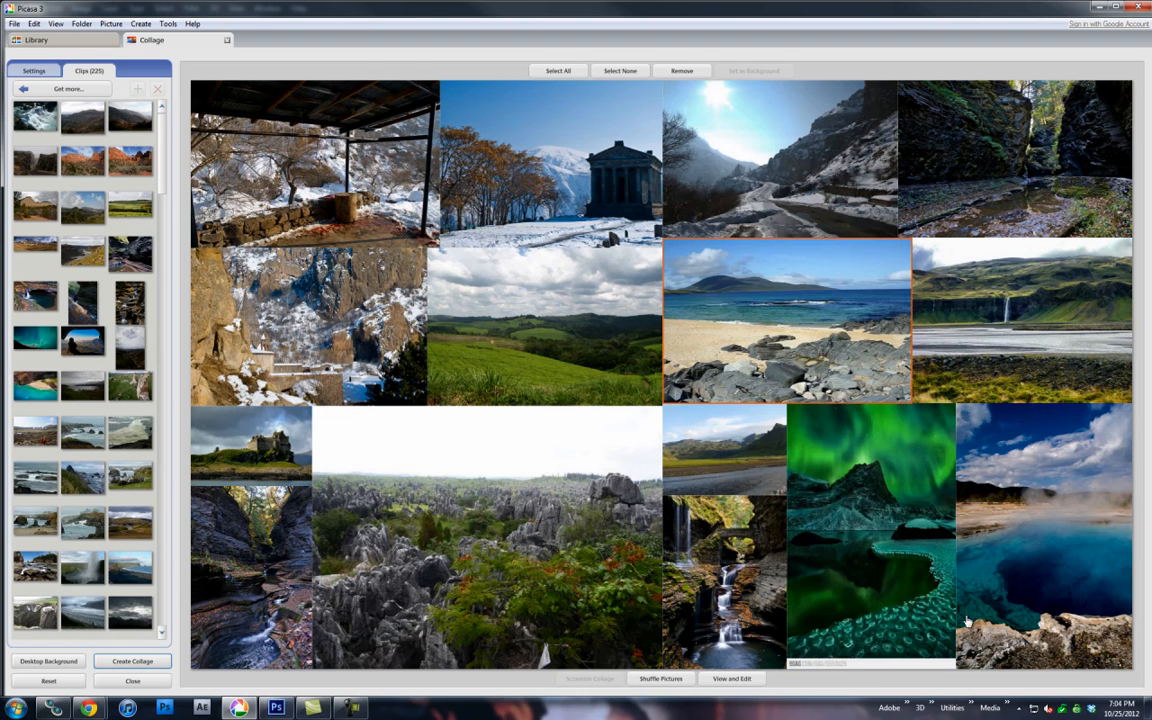
mouse_move(721, 479)
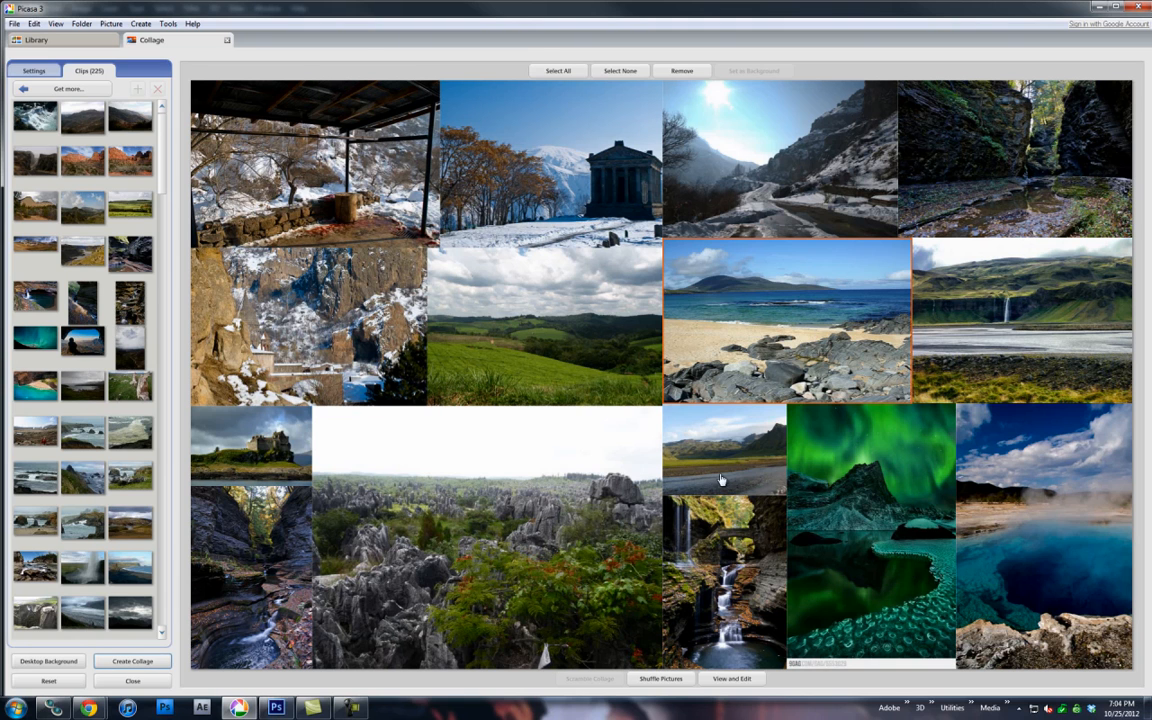
mouse_move(872, 408)
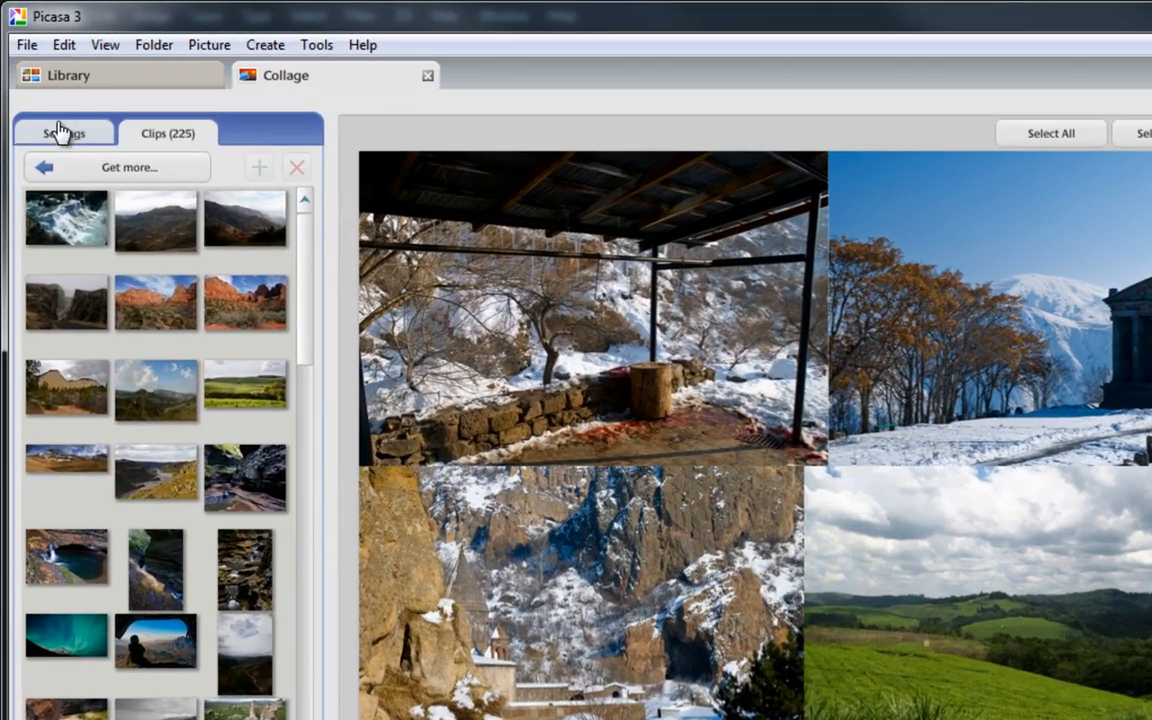
Step: Create the 5120×3200 collage and export Landscapes3.jpg to the Collages folder
left_click(63, 133)
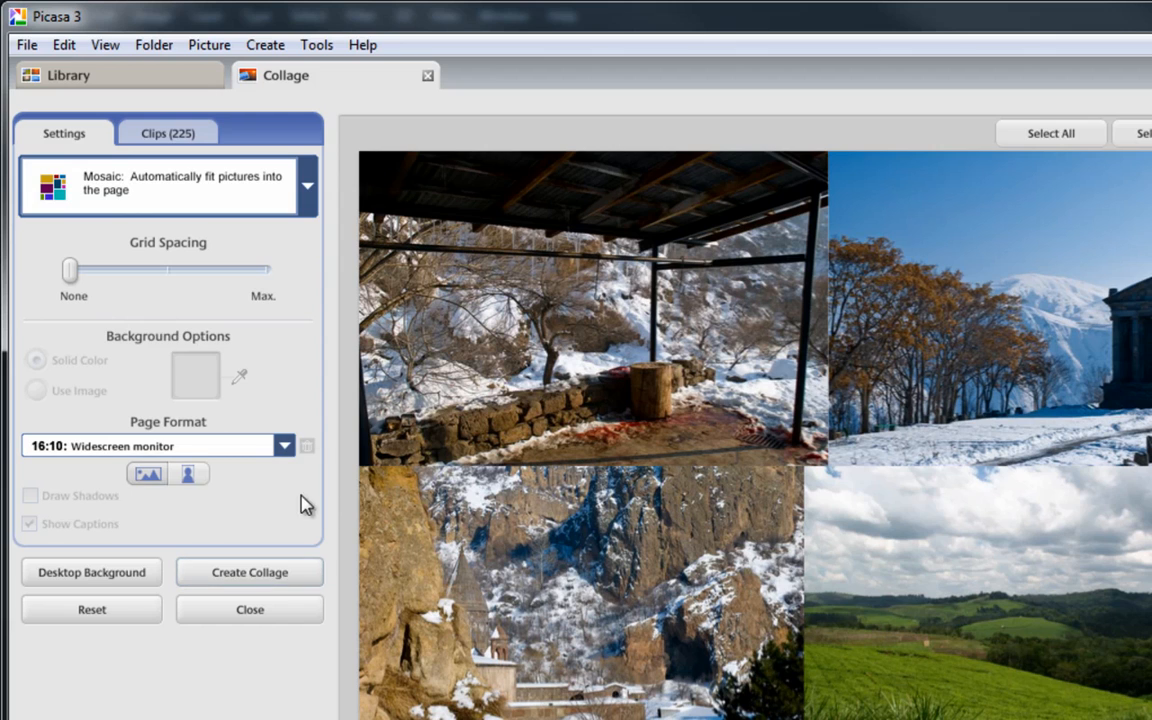
left_click(249, 572)
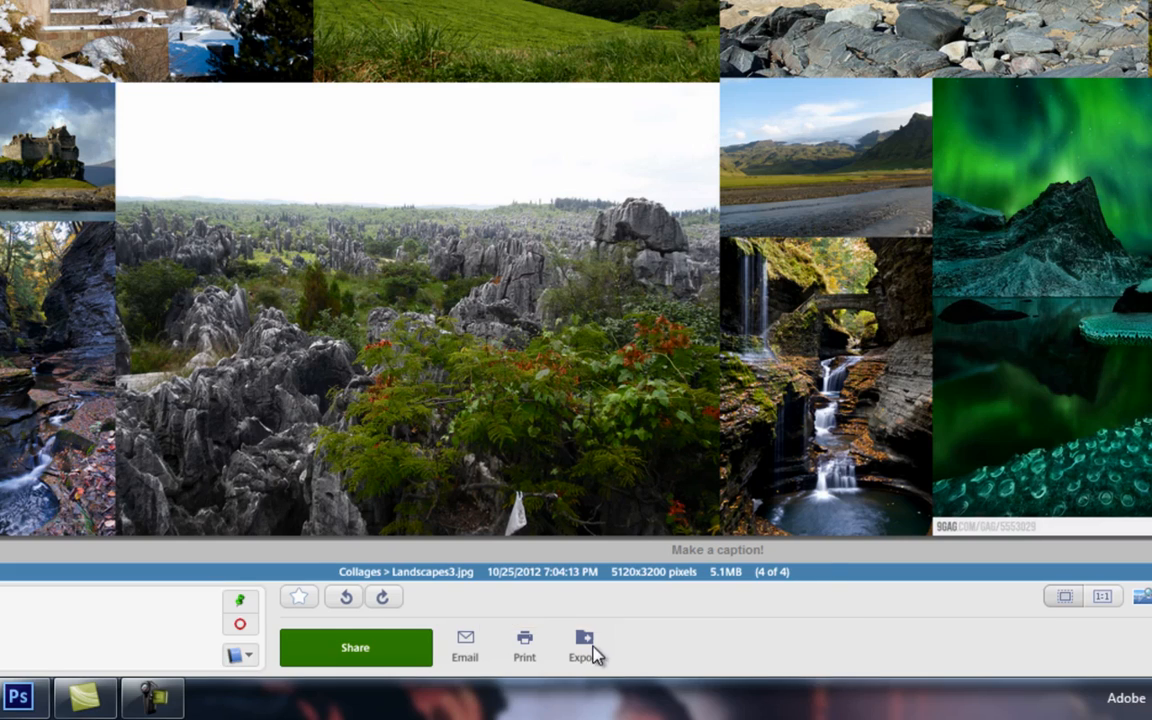
left_click(584, 645)
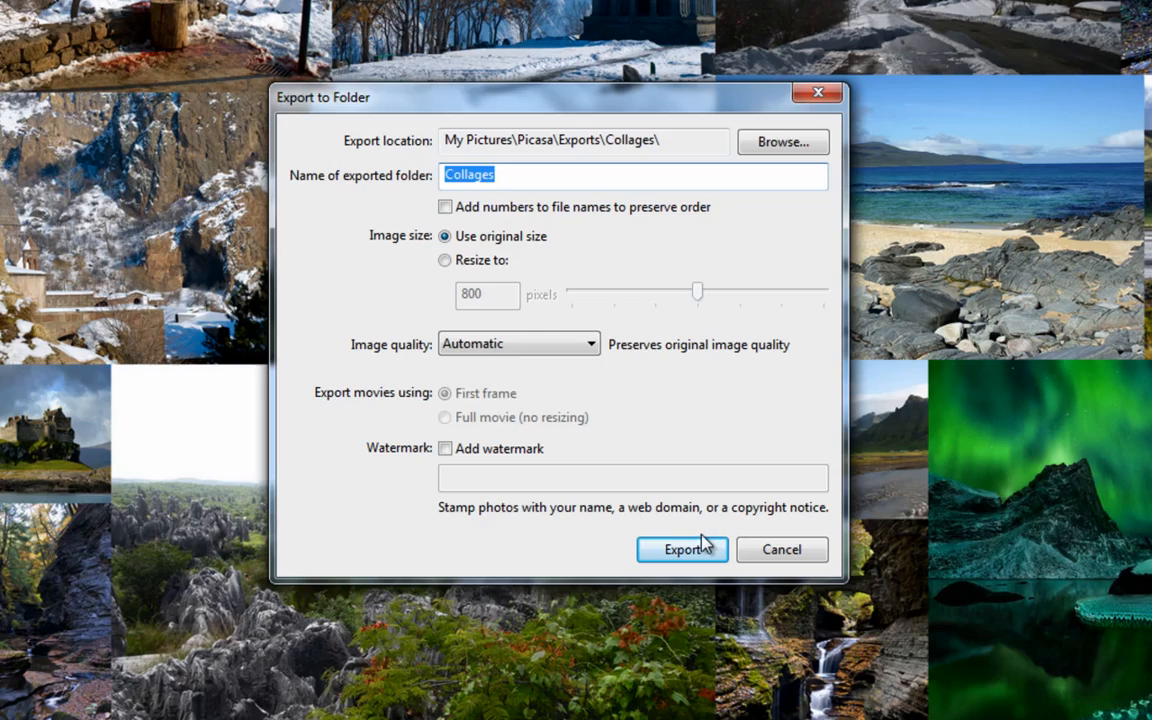
left_click(682, 549)
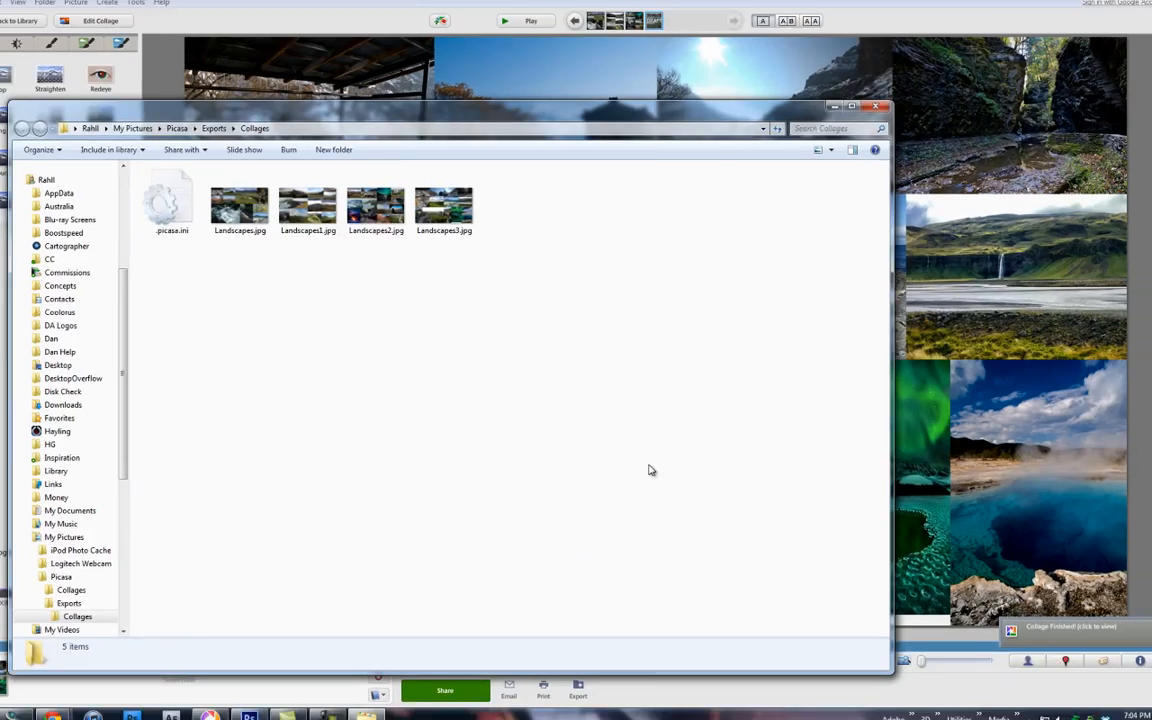
Step: Open Landscapes3.jpg in Windows Photo Viewer and zoom in on its detail
double_click(443, 200)
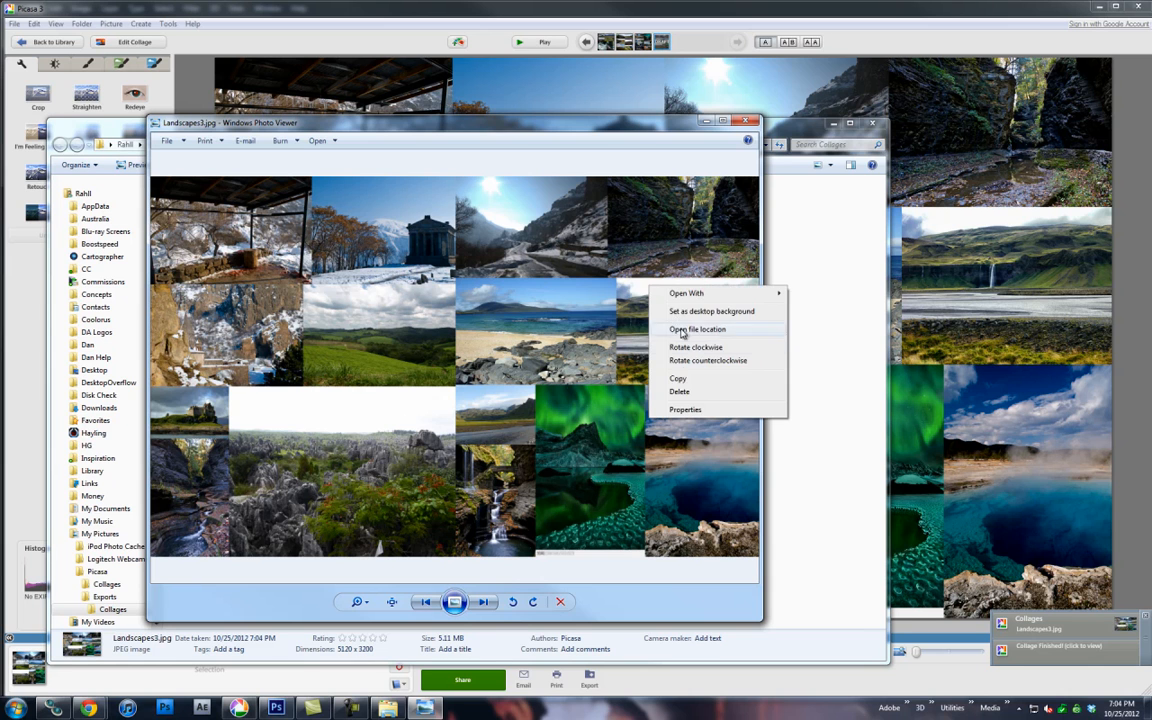
left_click(685, 409)
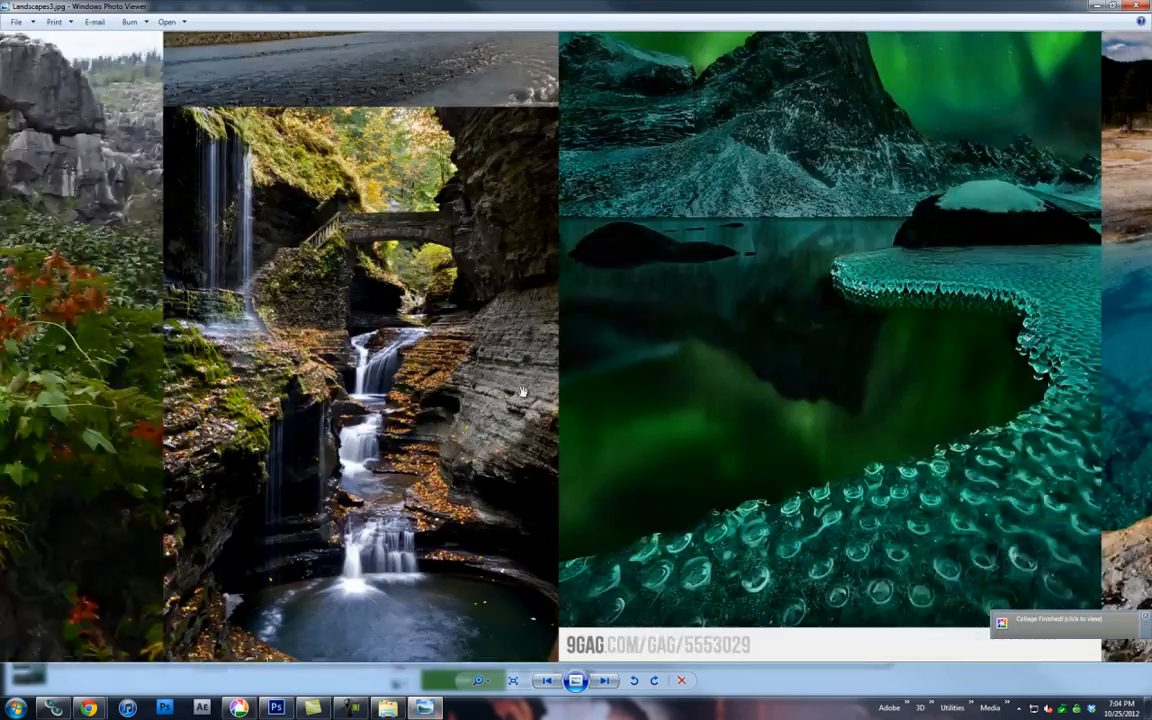
left_click(604, 680)
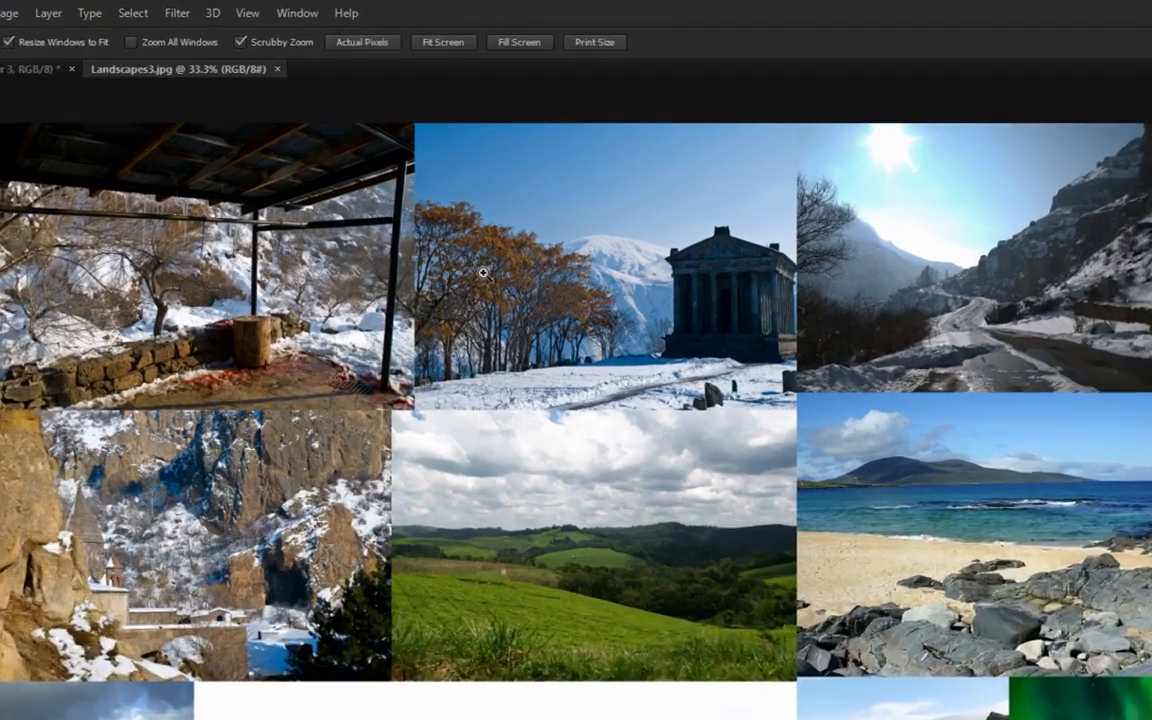
Step: Add a second window of Landscapes3.jpg via Window > Arrange > New Window
left_click(297, 13)
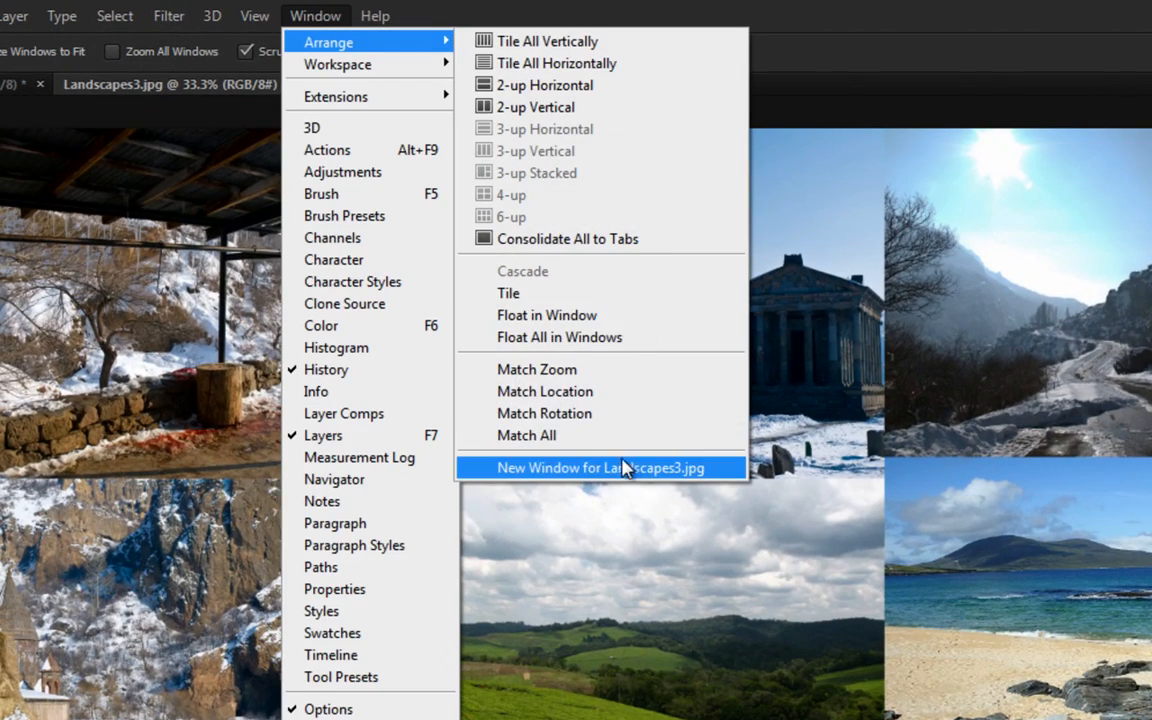
left_click(600, 467)
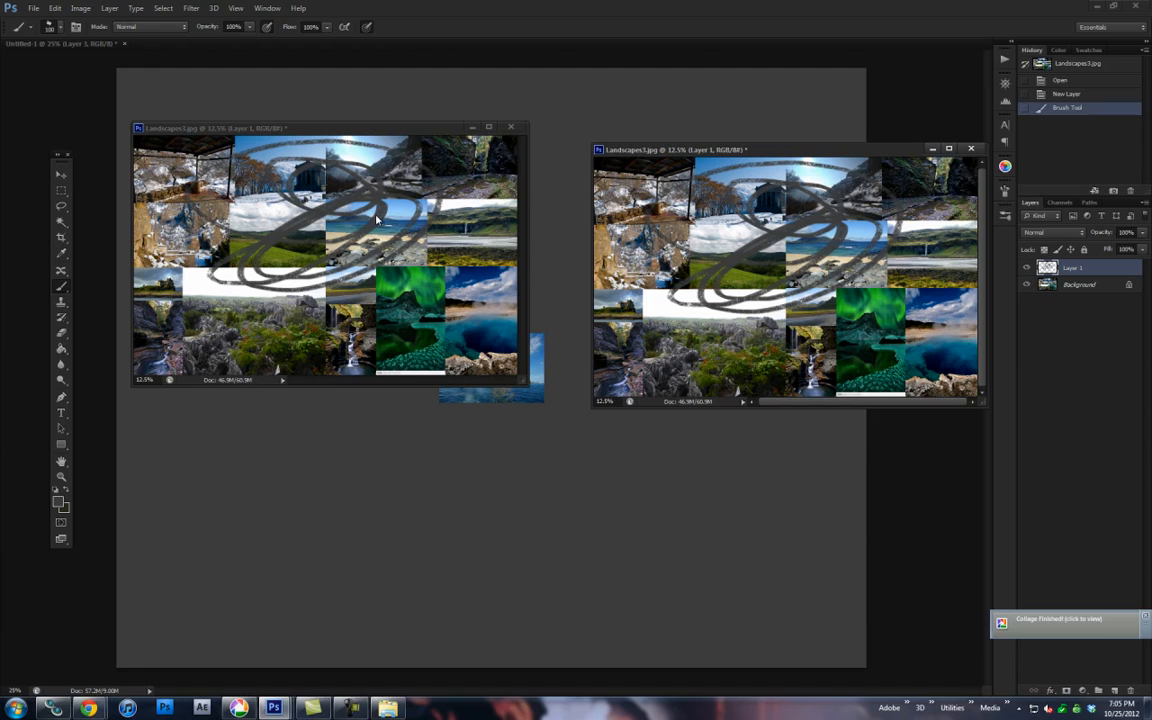
mouse_move(380, 222)
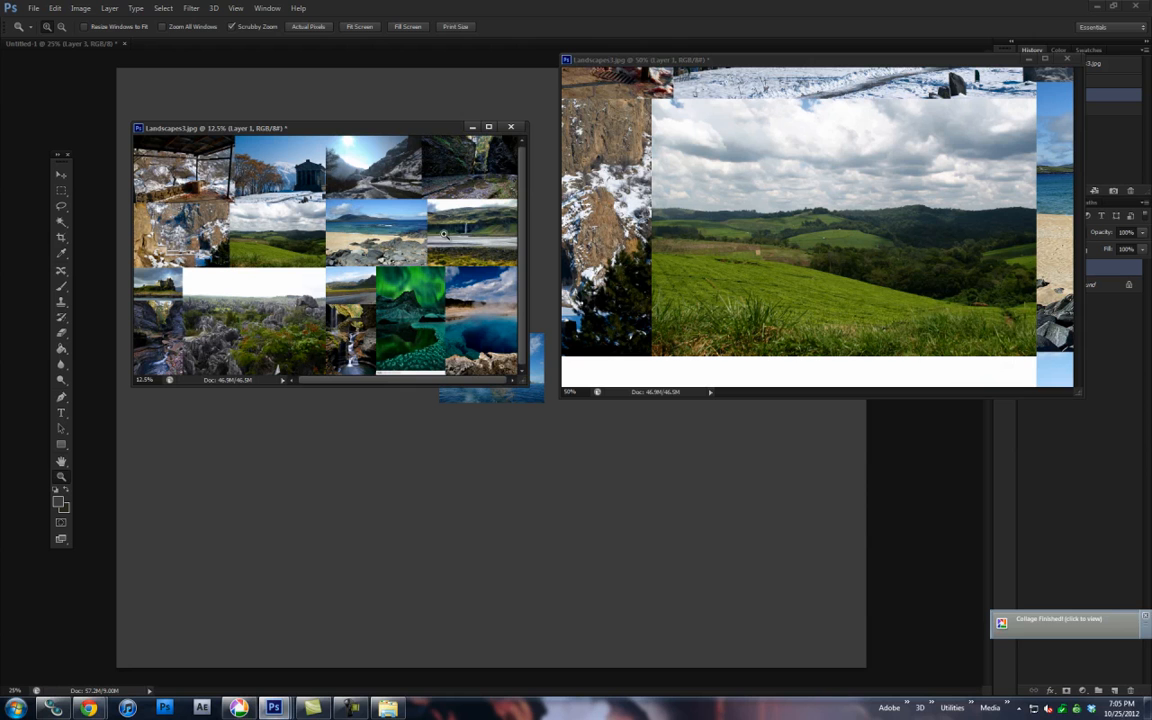
mouse_move(437, 278)
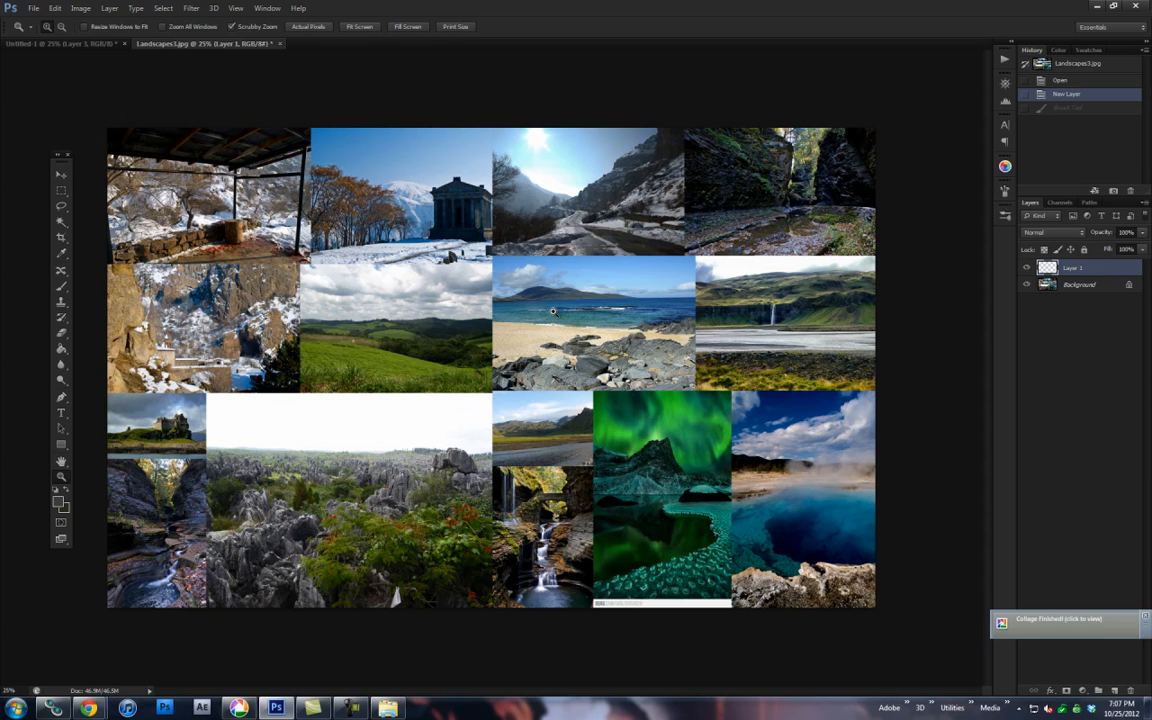
mouse_move(740, 301)
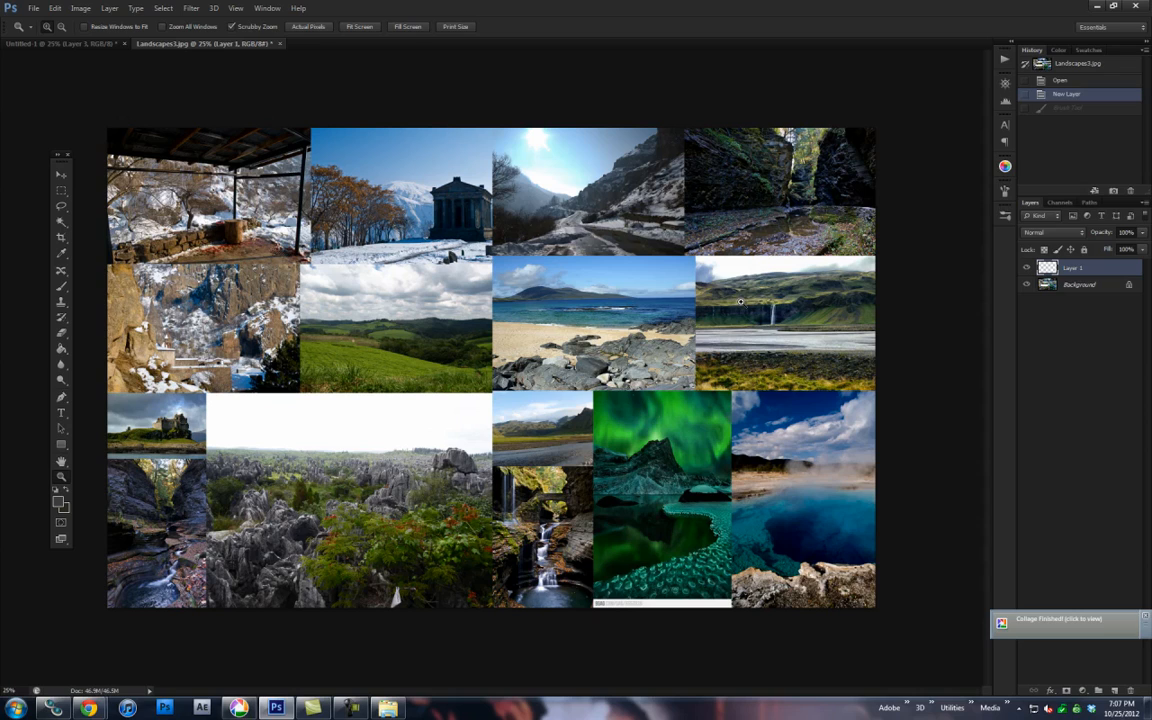